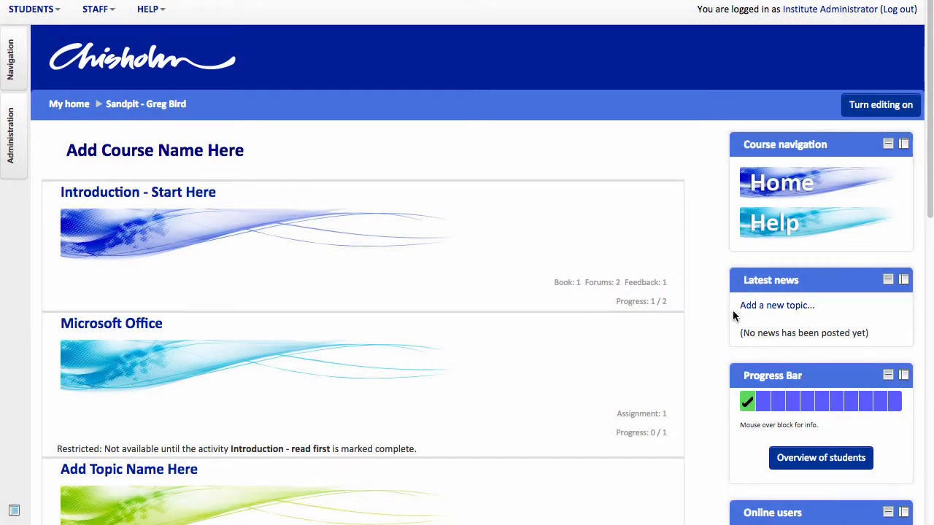
Step: Turn editing on and add a new Assignment activity to the Microsoft Office topic
click(880, 105)
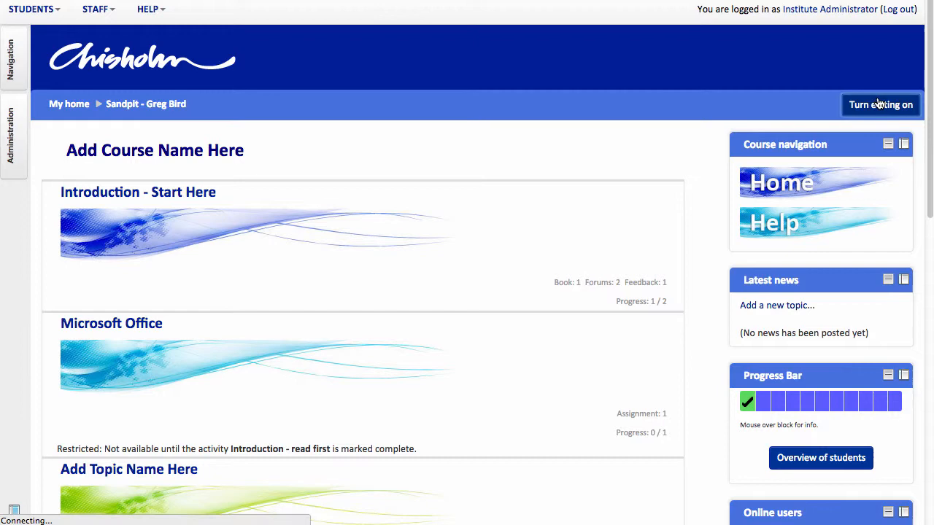
click(880, 104)
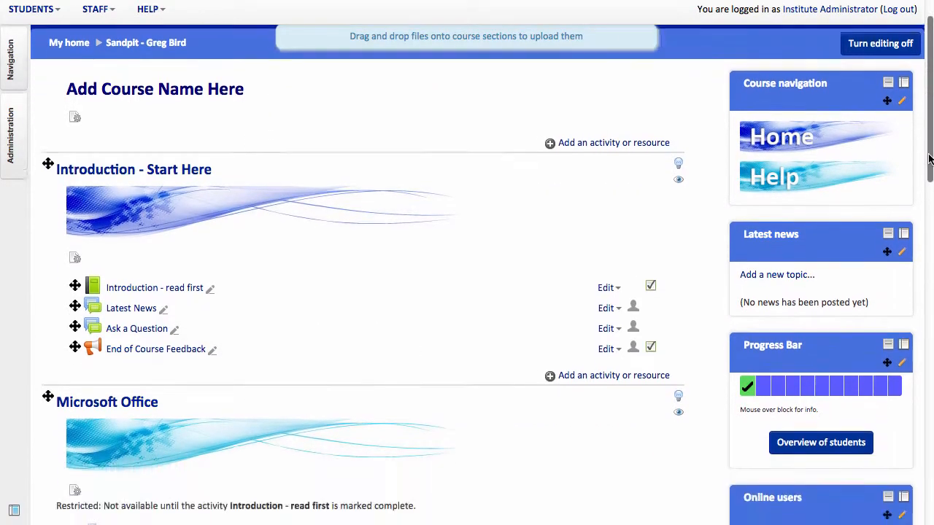
scroll(down, 3)
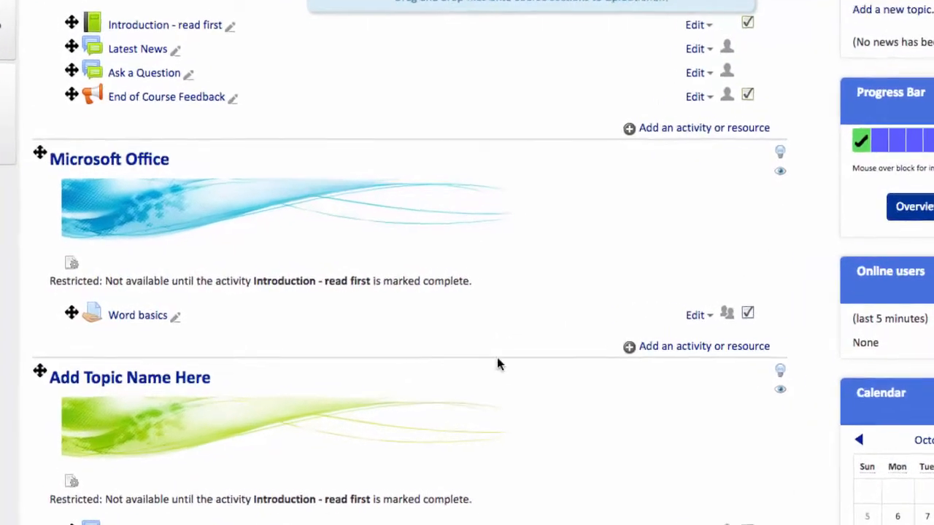
scroll(down, 3)
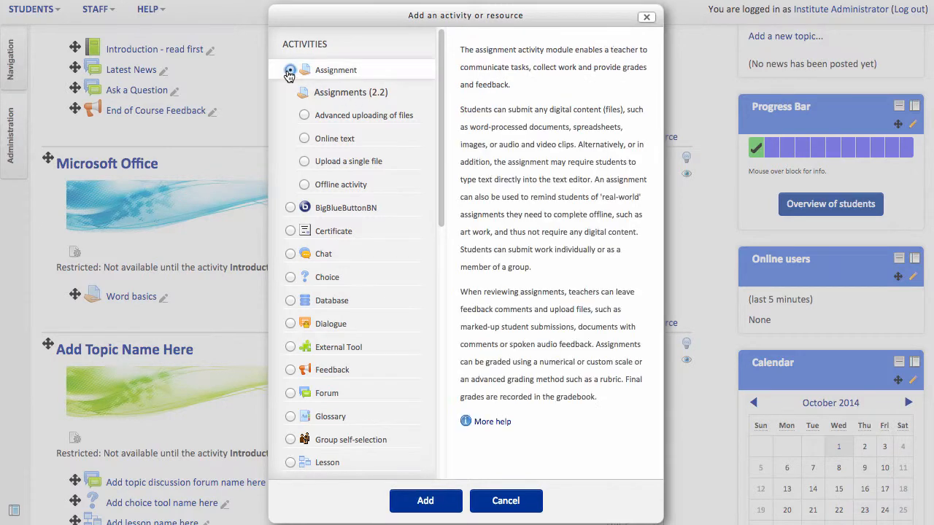
click(290, 69)
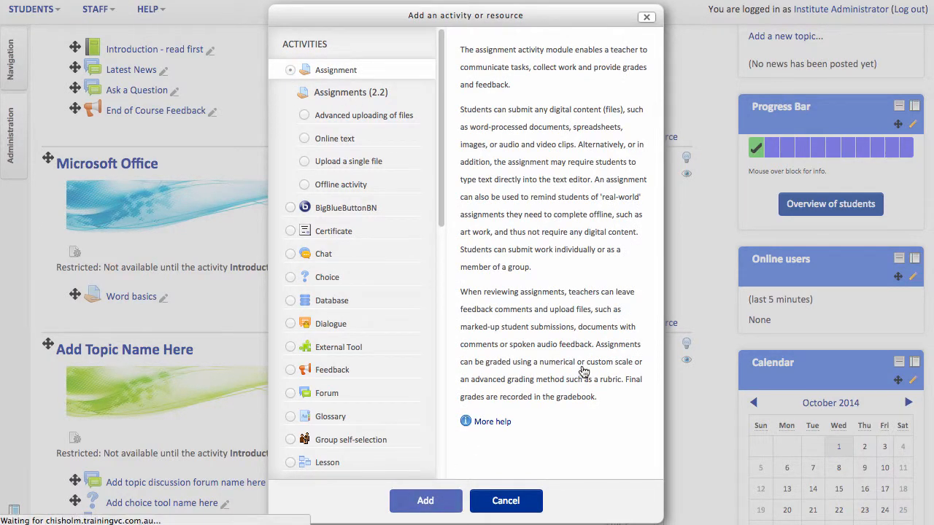
click(425, 501)
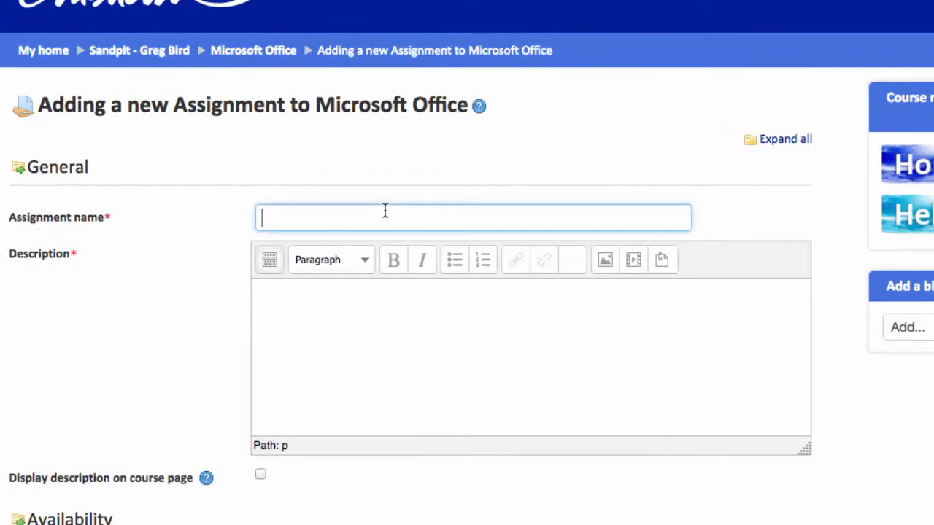
Step: Title the assignment 'Excel assignment', add a bulleted formulas/graphs/labelling description, and expand all sections
text(Excel assig)
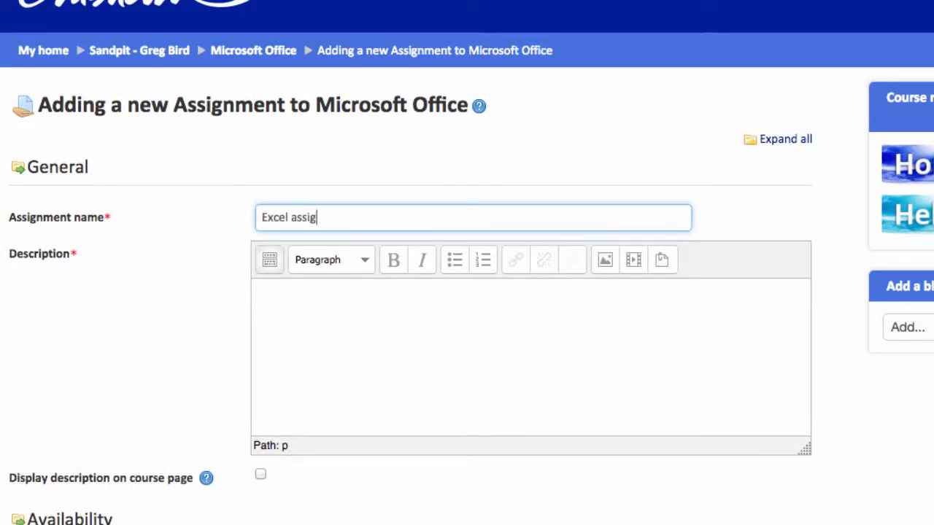
text(nment)
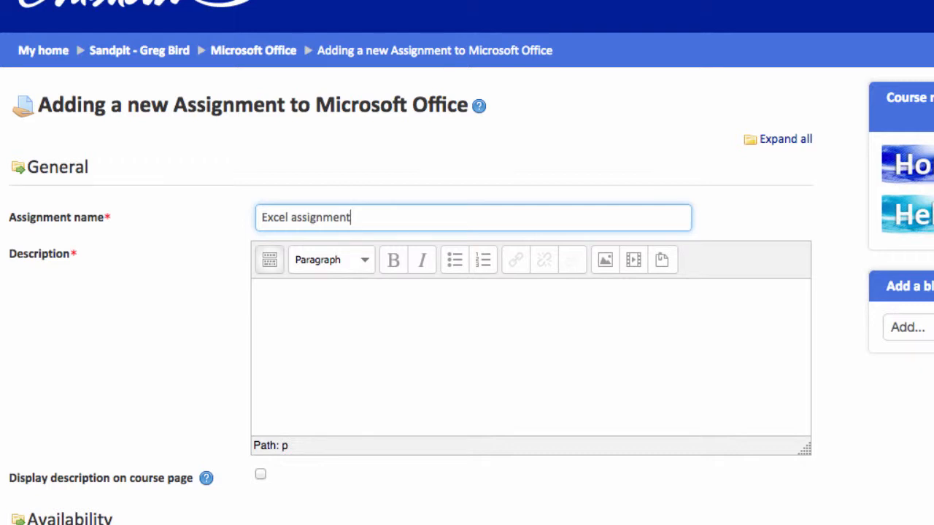
click(370, 310)
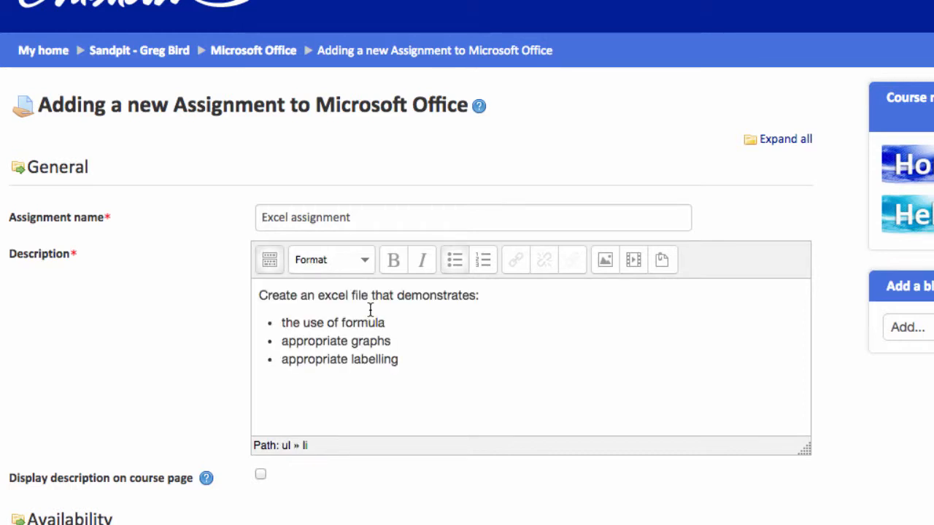
mouse_move(623, 239)
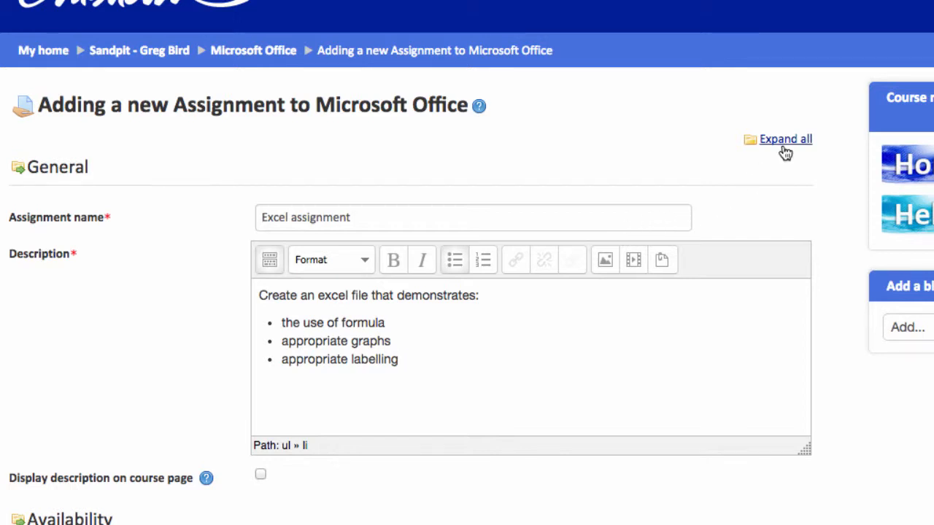
click(786, 139)
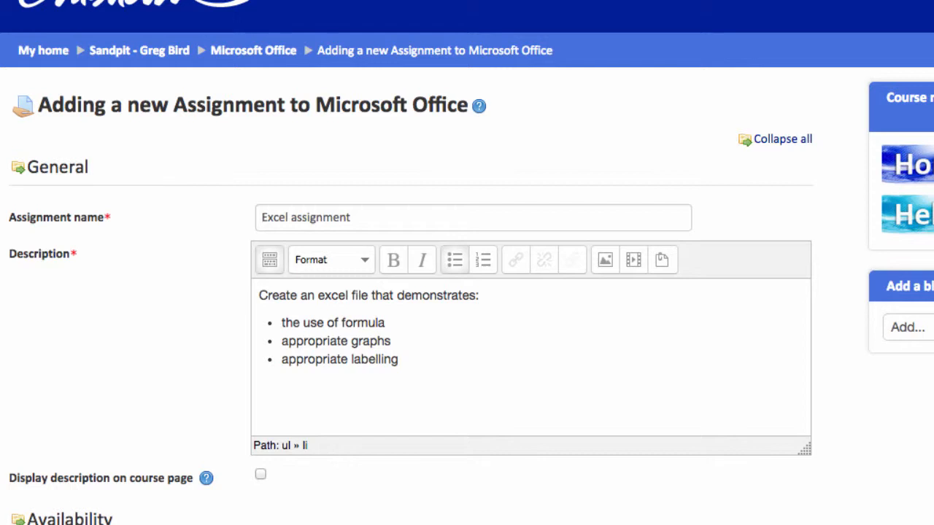
Step: Set the due day to 20 October 2014 and enable a 30 October 2014 cut-off date
scroll(down, 3)
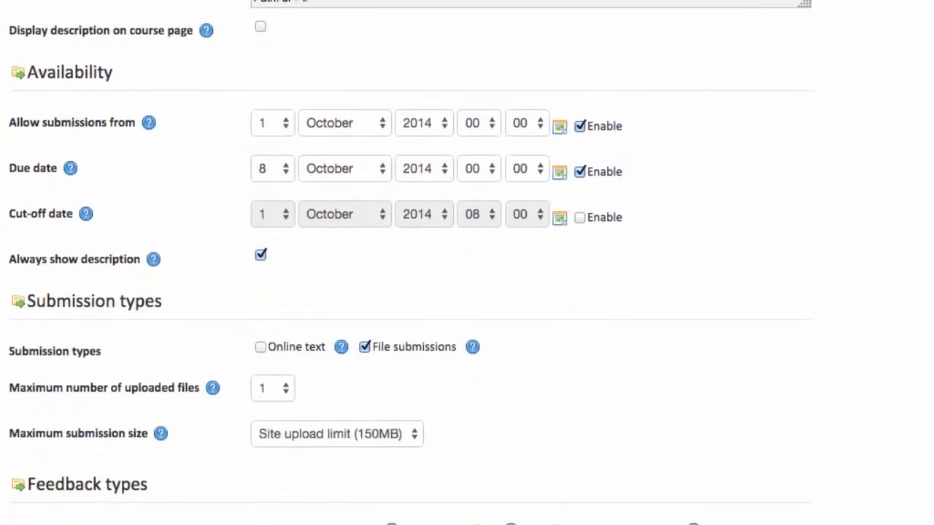
scroll(down, 3)
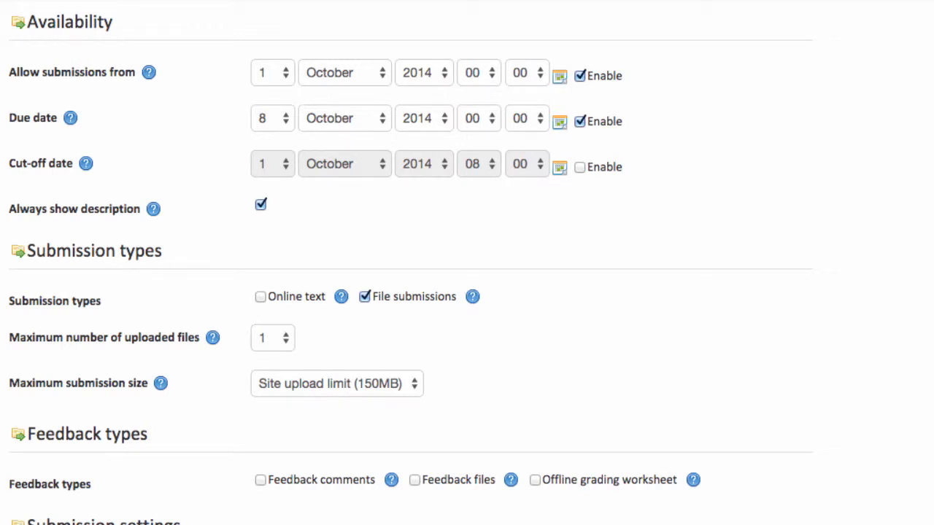
click(272, 118)
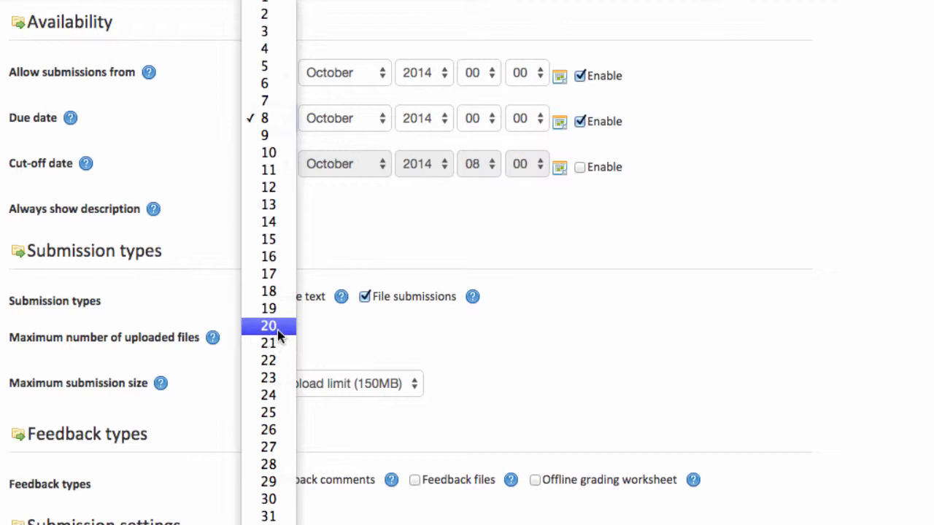
click(269, 325)
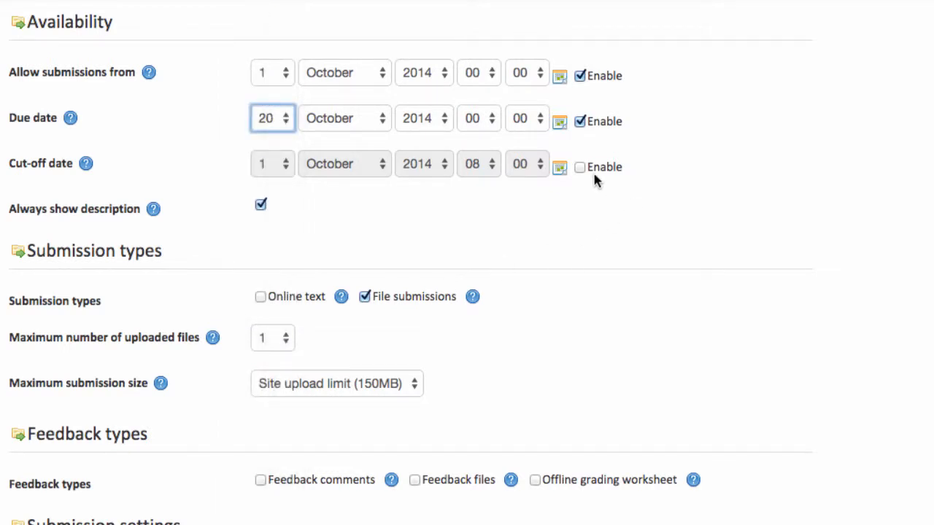
click(580, 167)
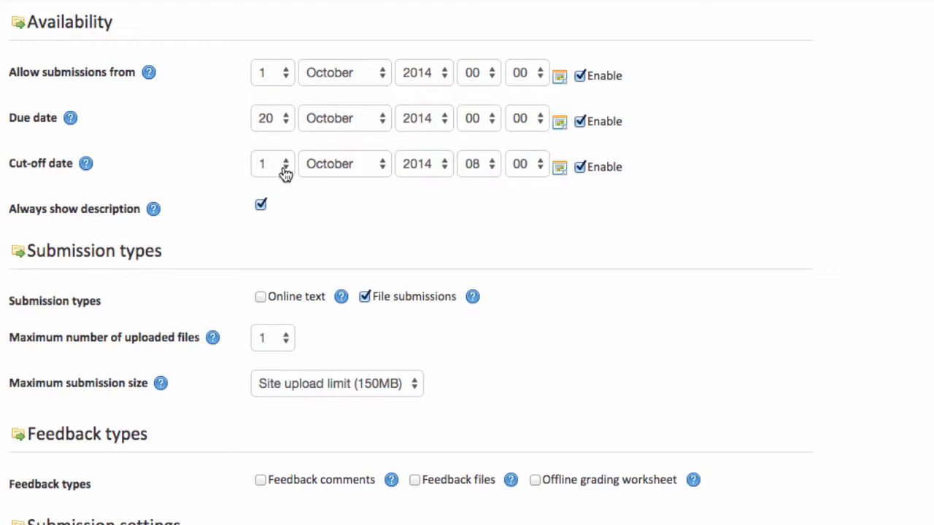
click(272, 163)
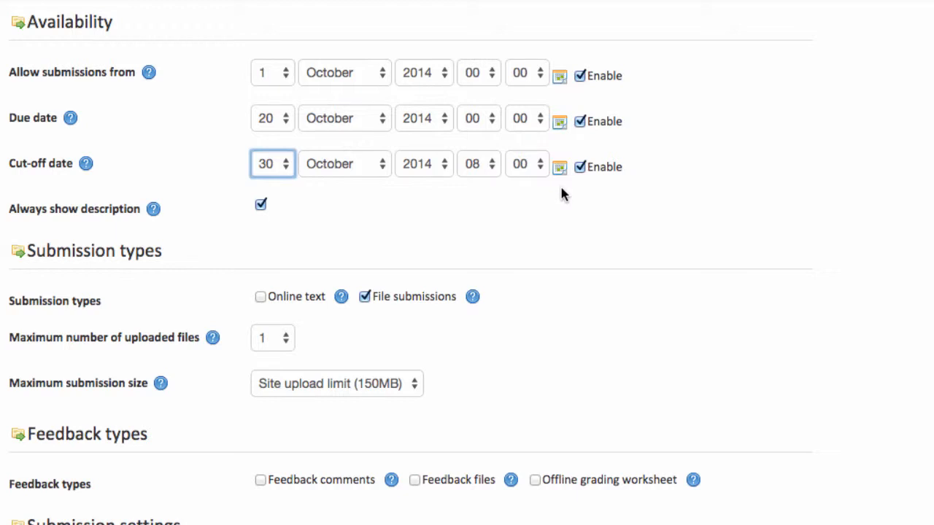
scroll(down, 3)
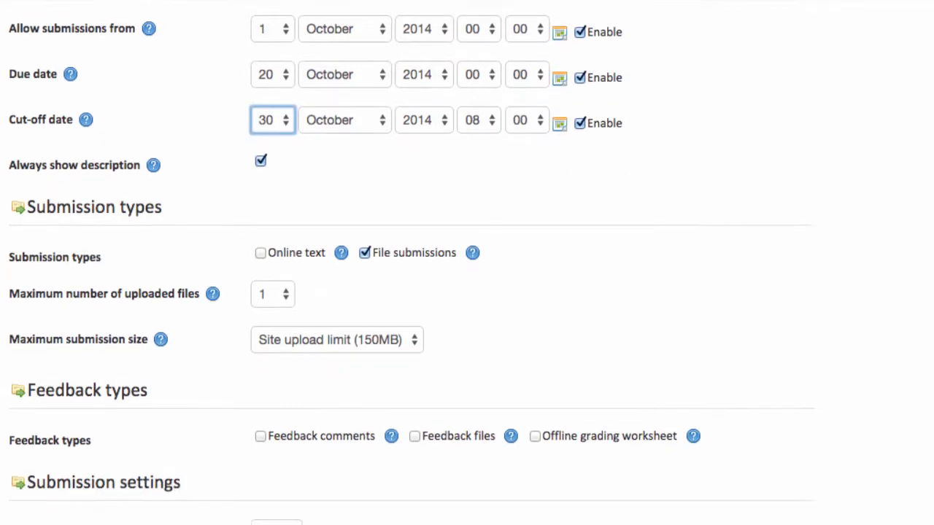
Step: Limit submissions to one file and enable Feedback comments
scroll(down, 3)
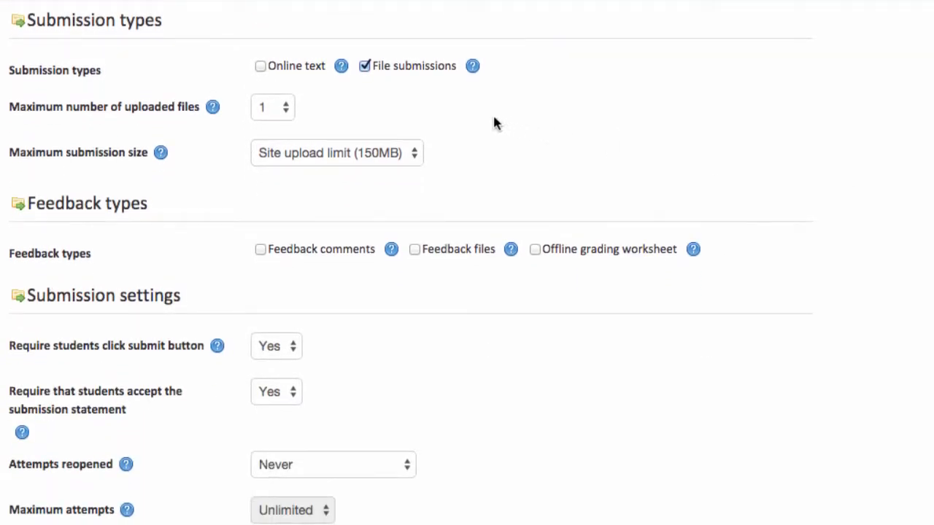
mouse_move(399, 87)
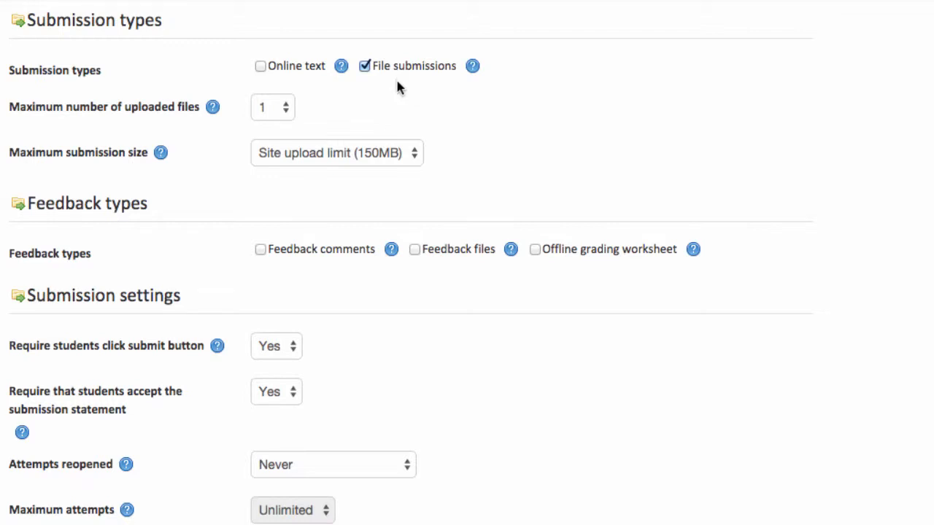
mouse_move(310, 119)
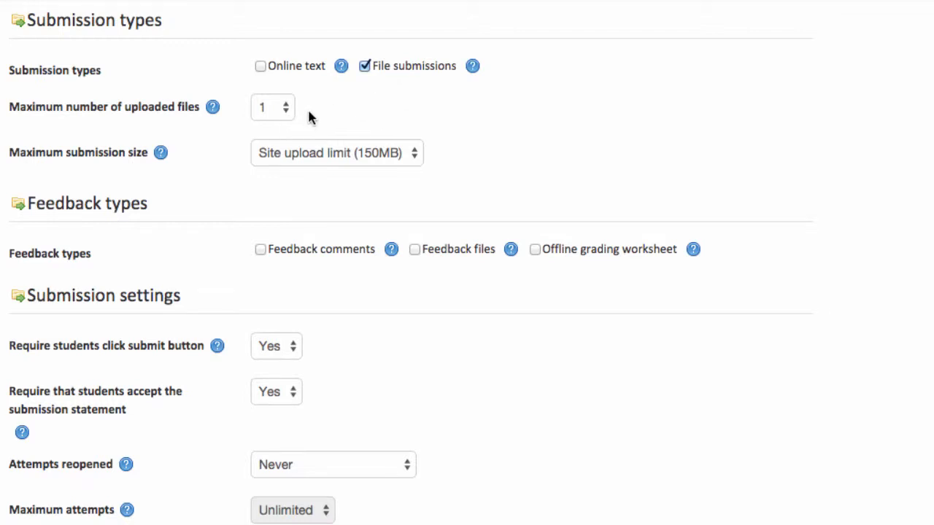
mouse_move(298, 109)
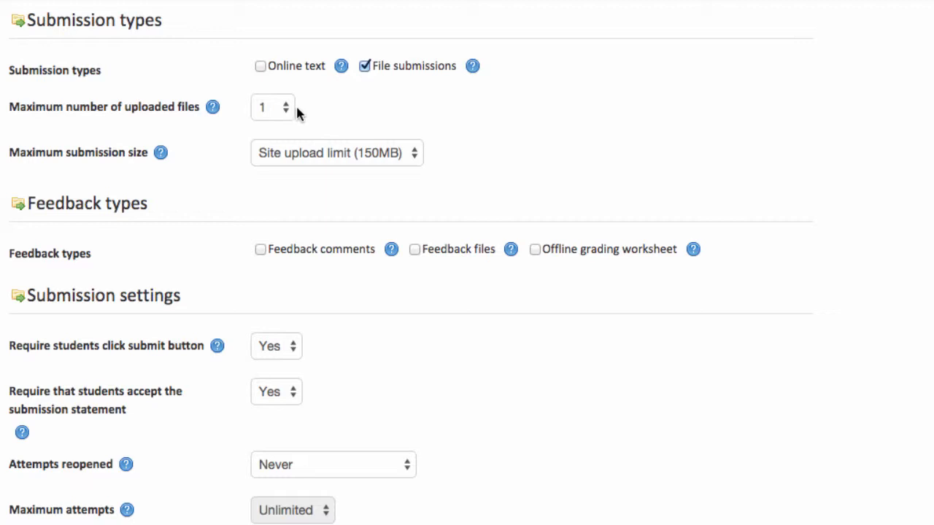
click(271, 107)
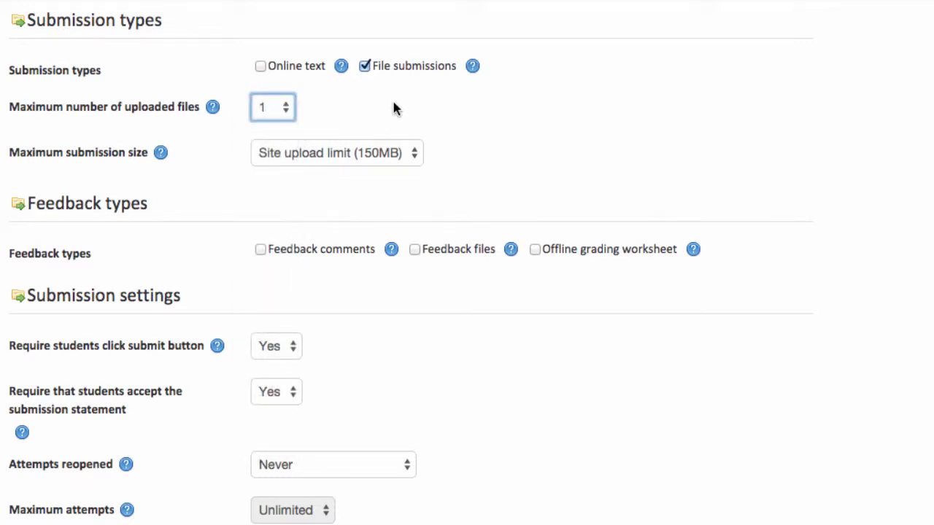
mouse_move(536, 177)
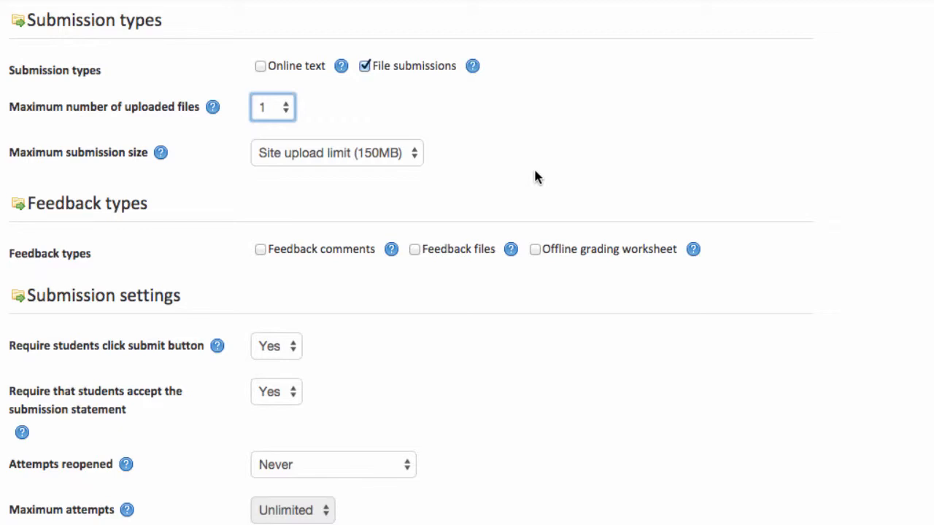
mouse_move(260, 253)
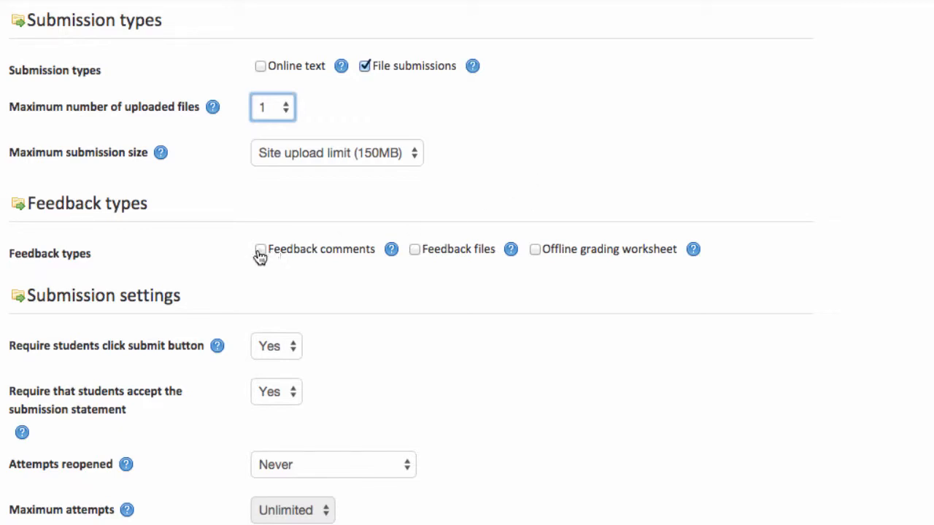
click(261, 248)
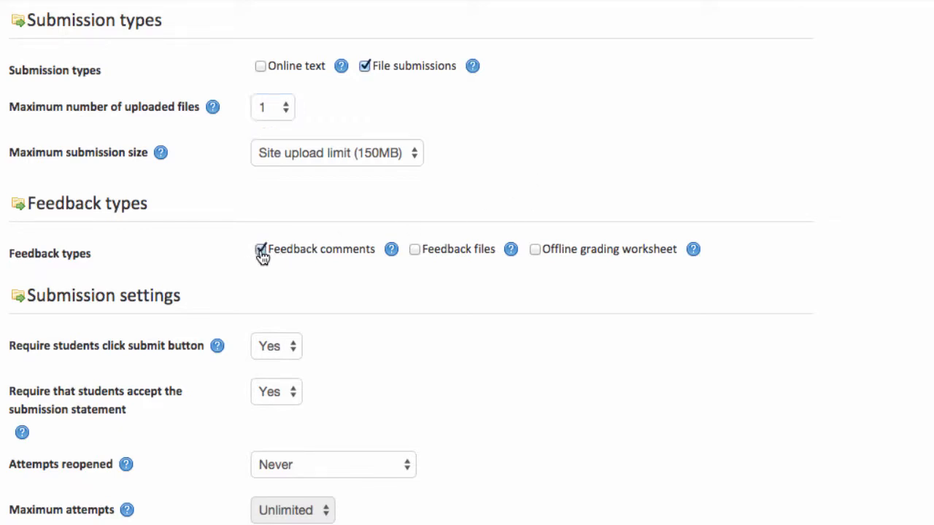
scroll(down, 3)
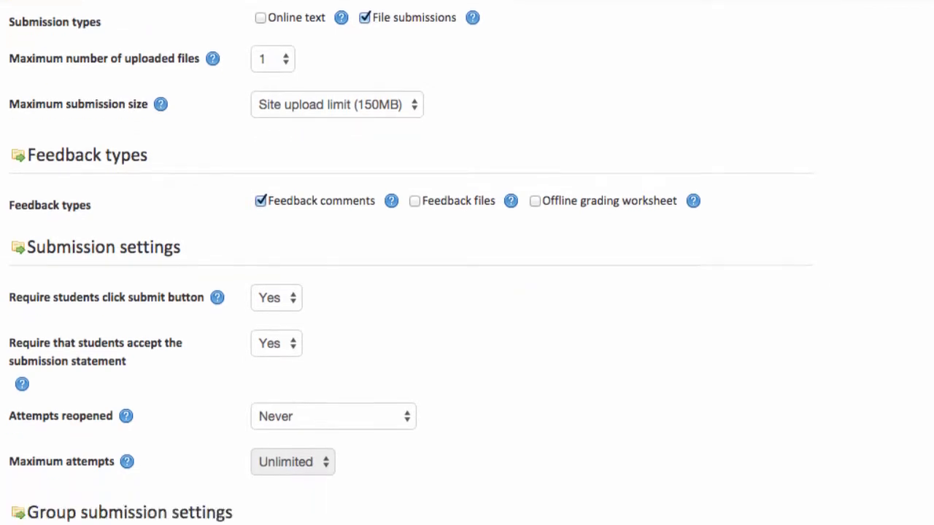
Step: Set Notify graders about submissions to Yes and grade with Scale: Chisholm Marking Scheme A
scroll(down, 3)
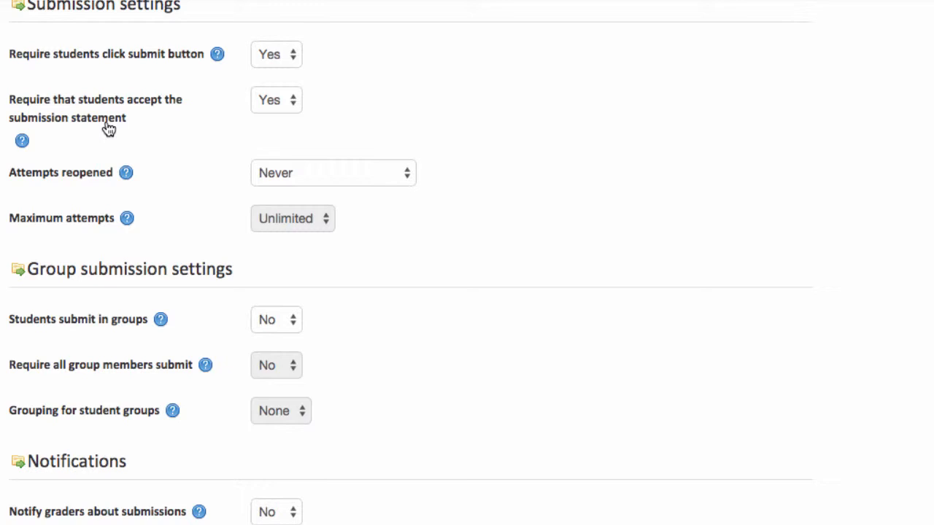
mouse_move(102, 272)
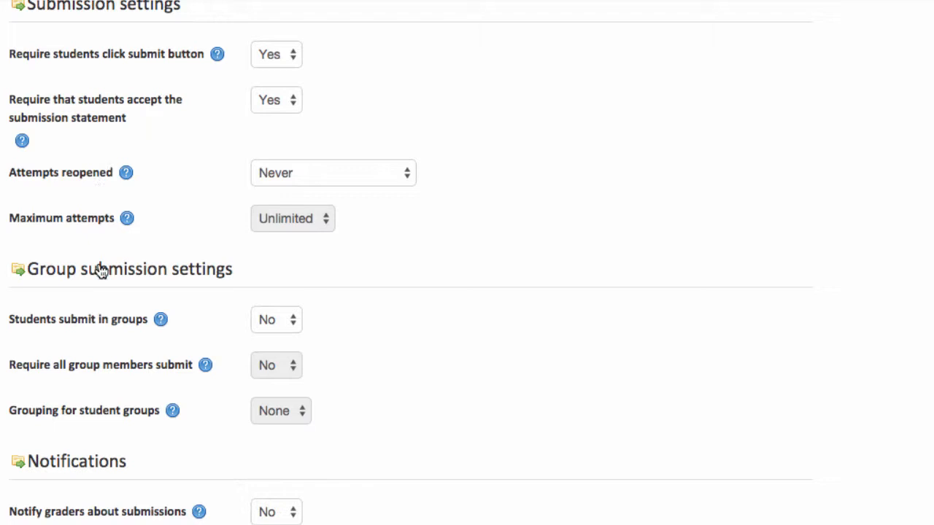
scroll(down, 3)
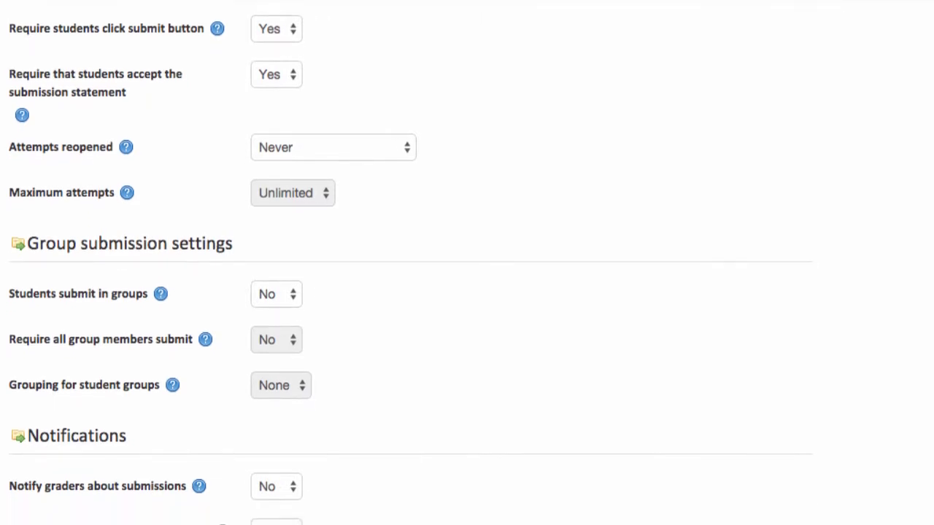
scroll(down, 3)
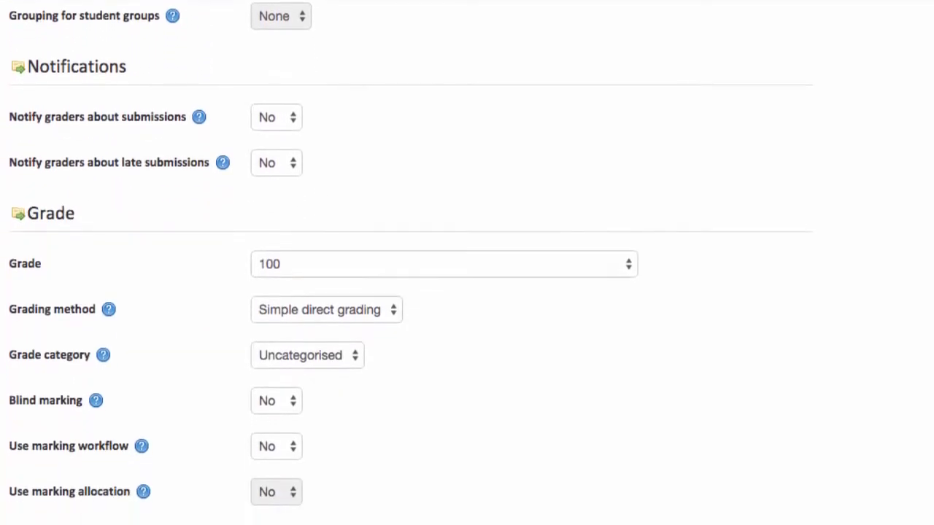
scroll(down, 3)
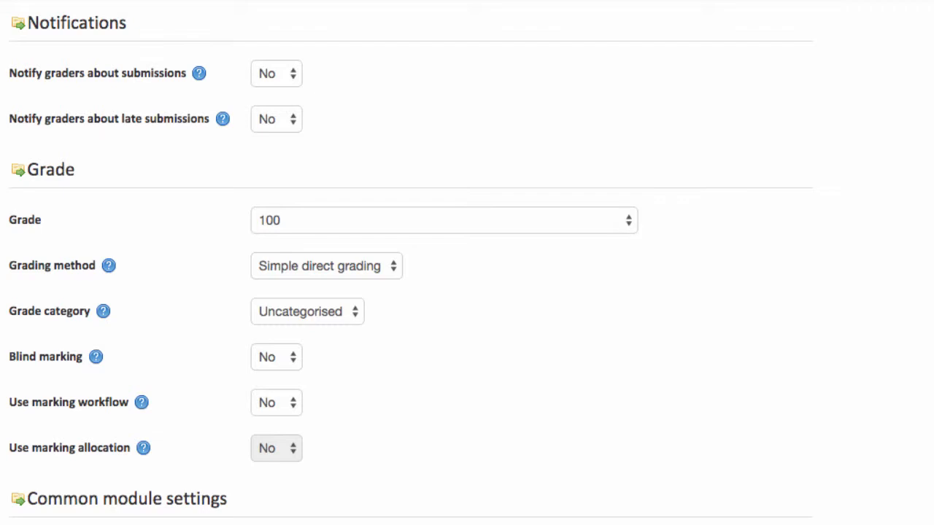
mouse_move(293, 82)
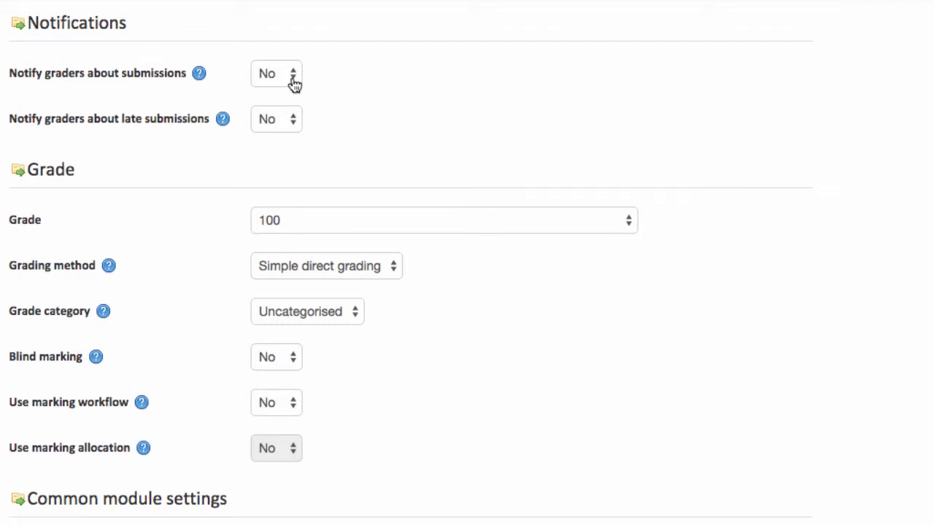
click(276, 73)
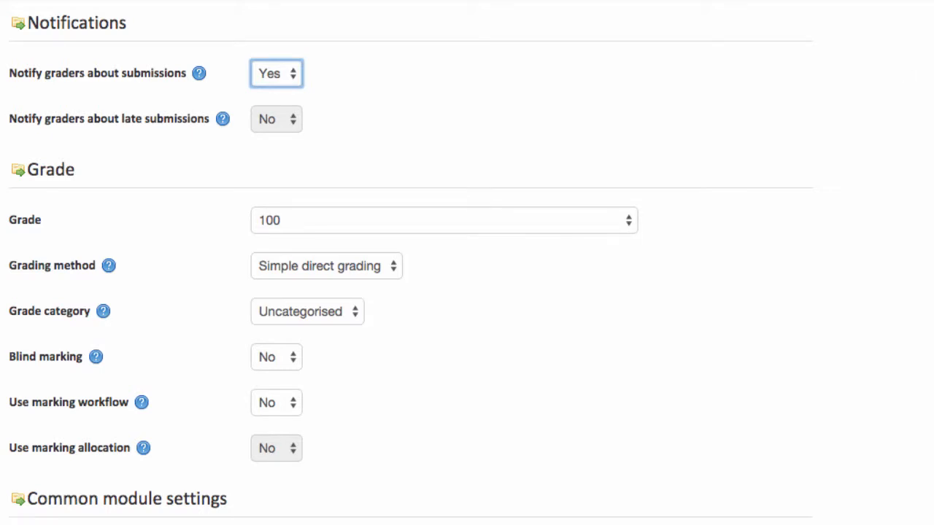
scroll(down, 3)
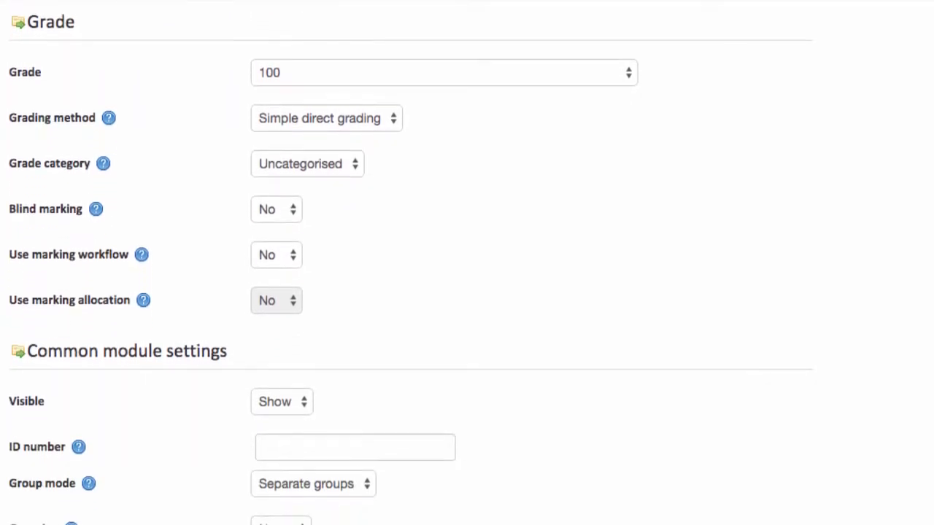
mouse_move(766, 207)
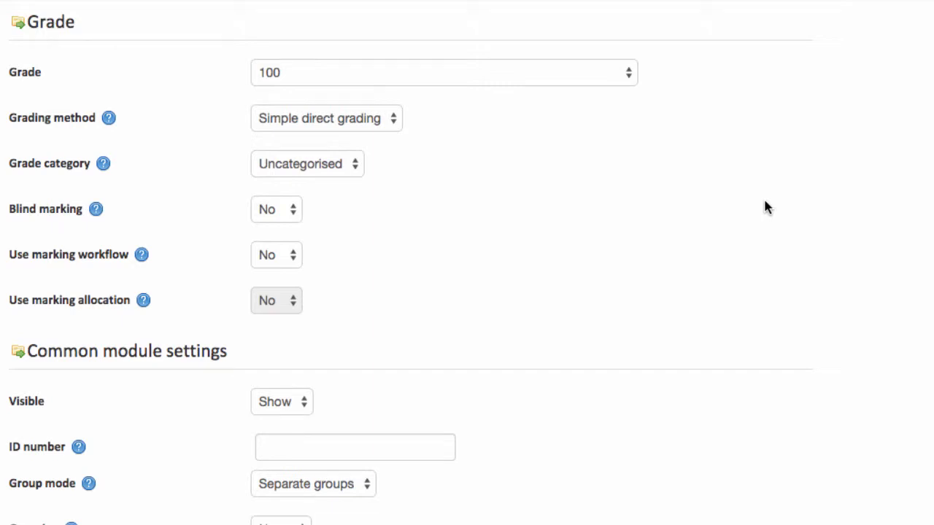
mouse_move(619, 85)
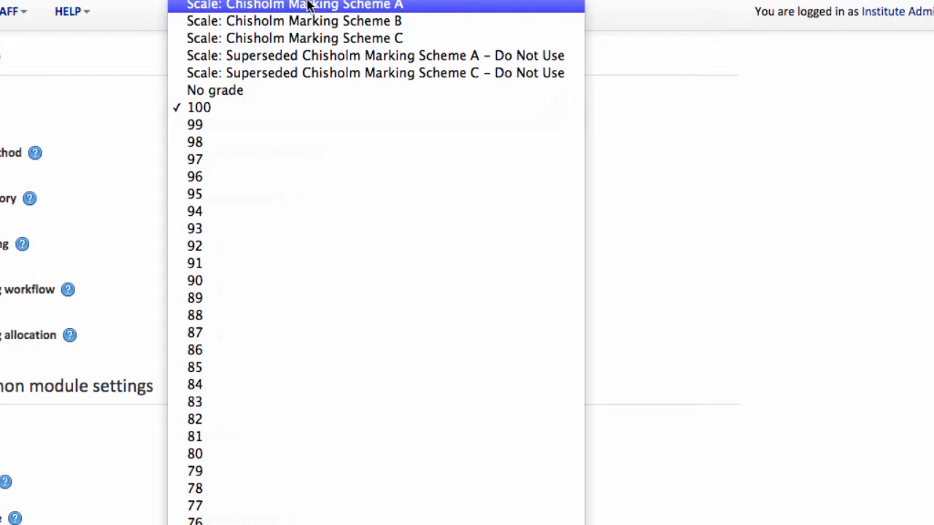
click(314, 5)
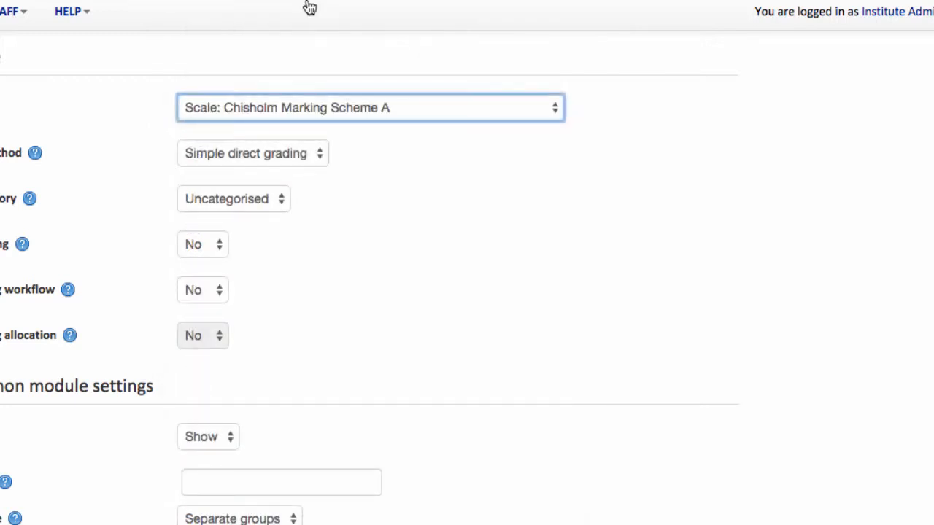
mouse_move(687, 201)
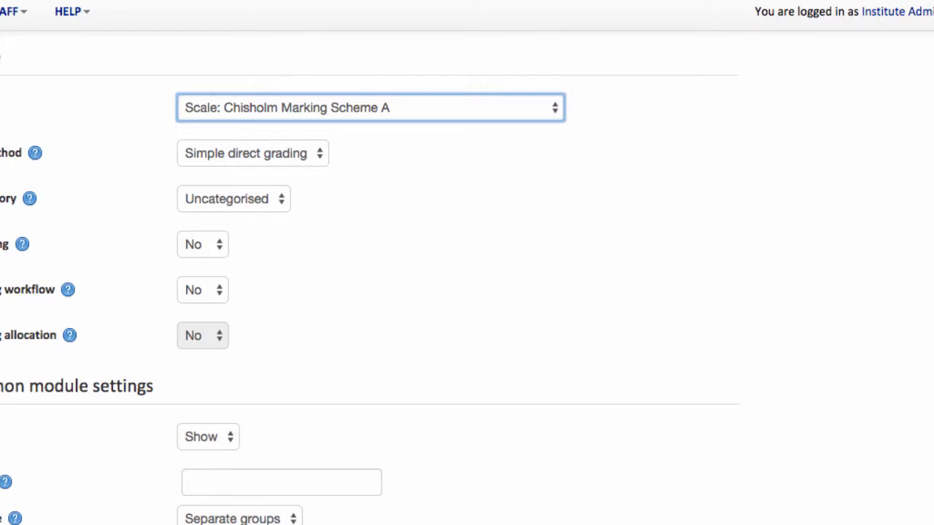
scroll(down, 3)
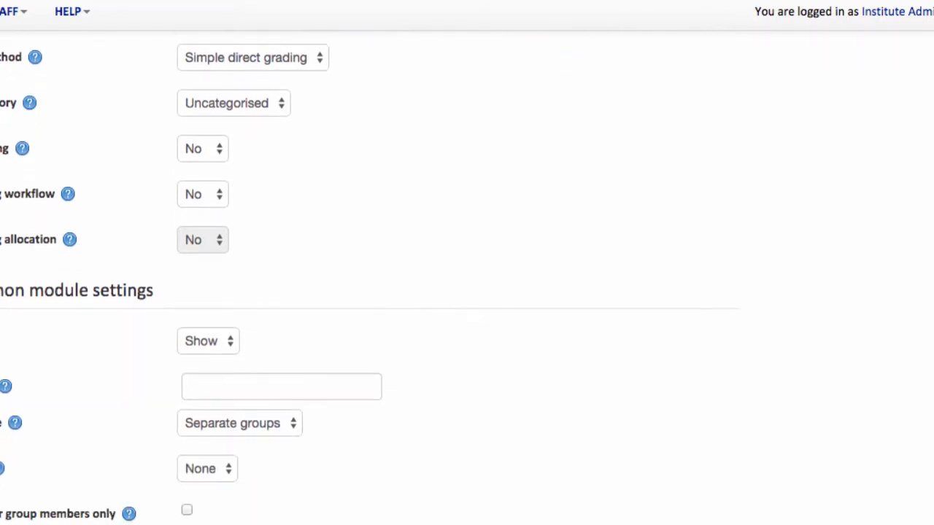
scroll(down, 3)
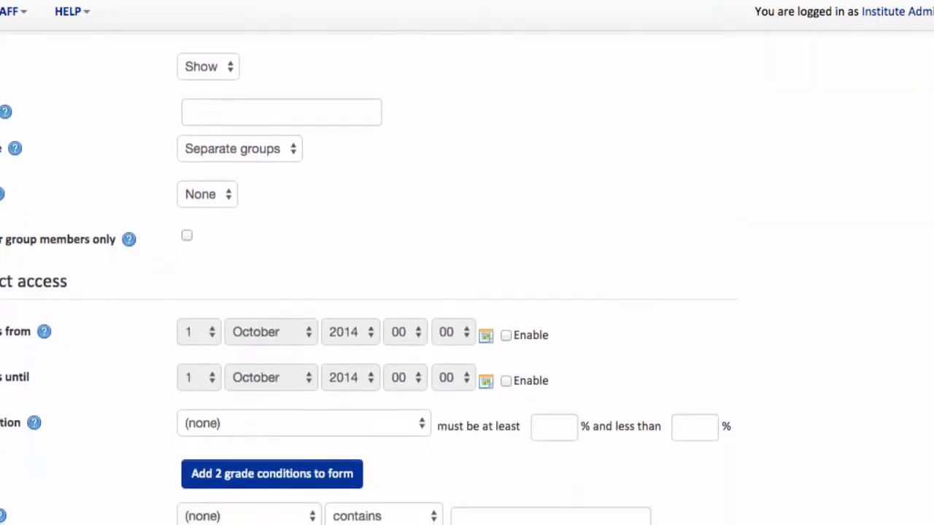
scroll(down, 3)
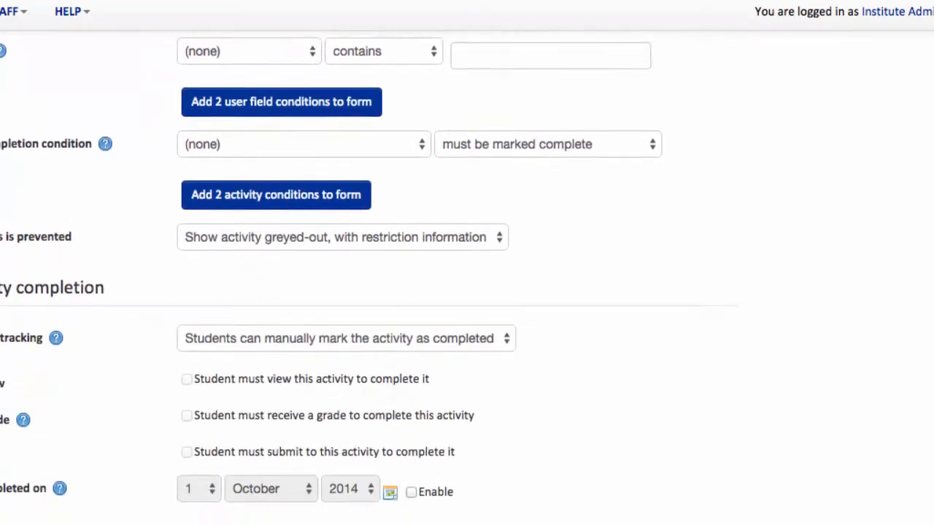
scroll(down, 3)
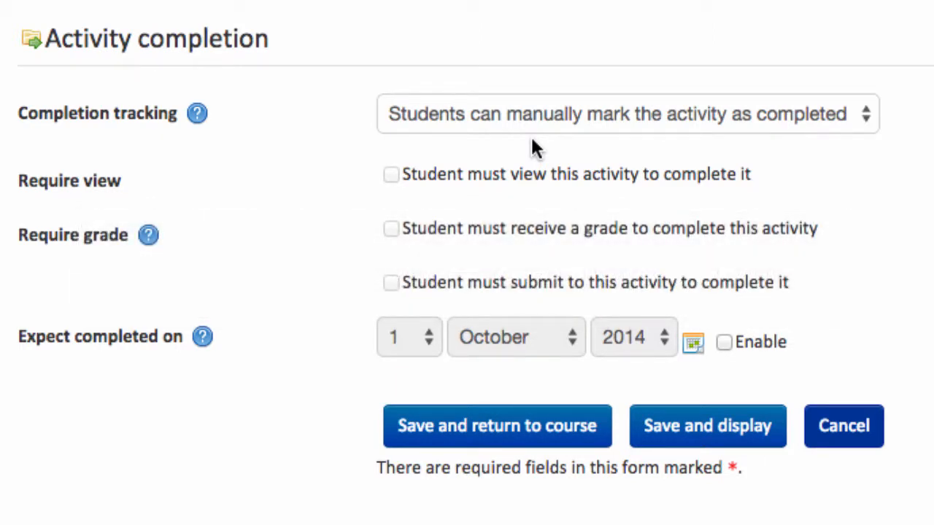
mouse_move(548, 124)
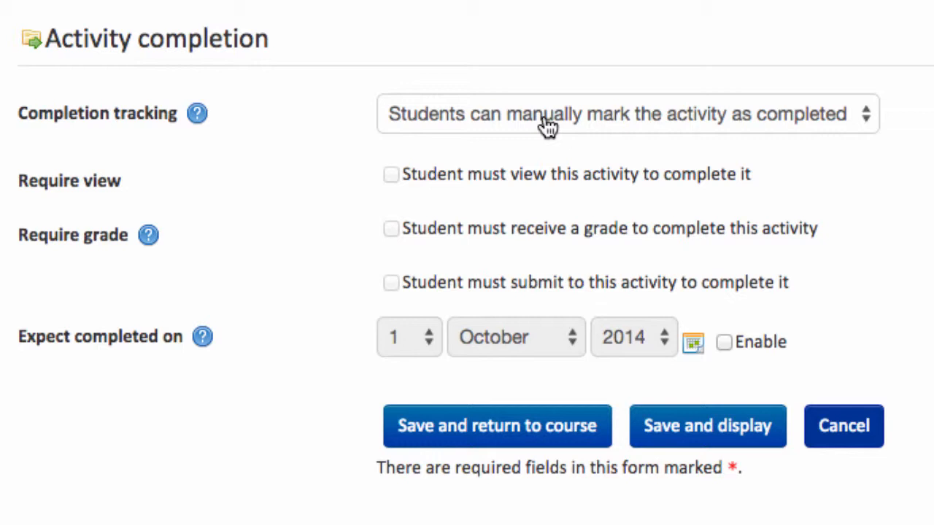
Step: Require a student submission for activity completion and save, returning to the course
click(625, 114)
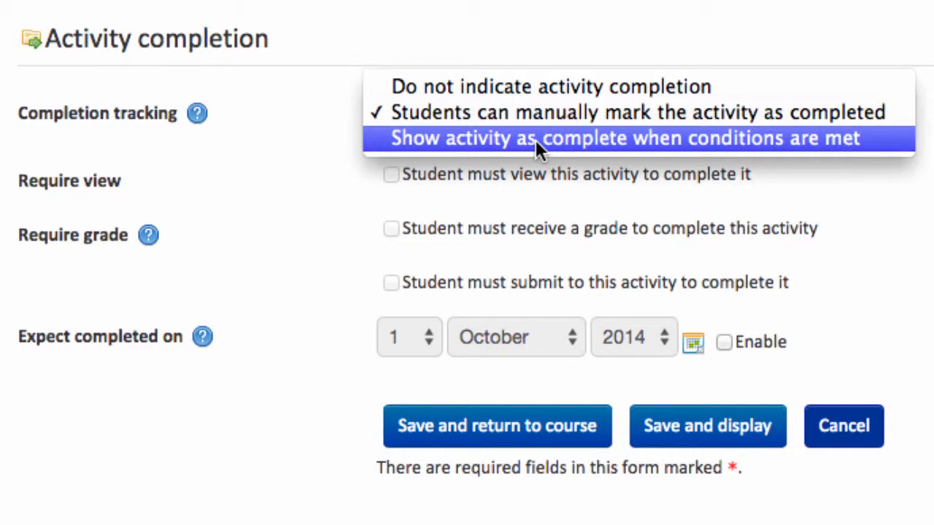
click(625, 138)
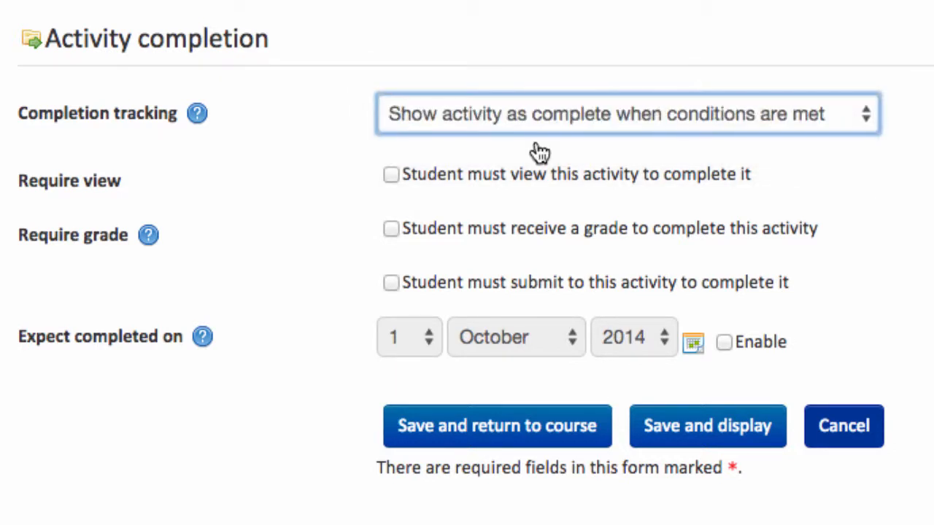
mouse_move(480, 237)
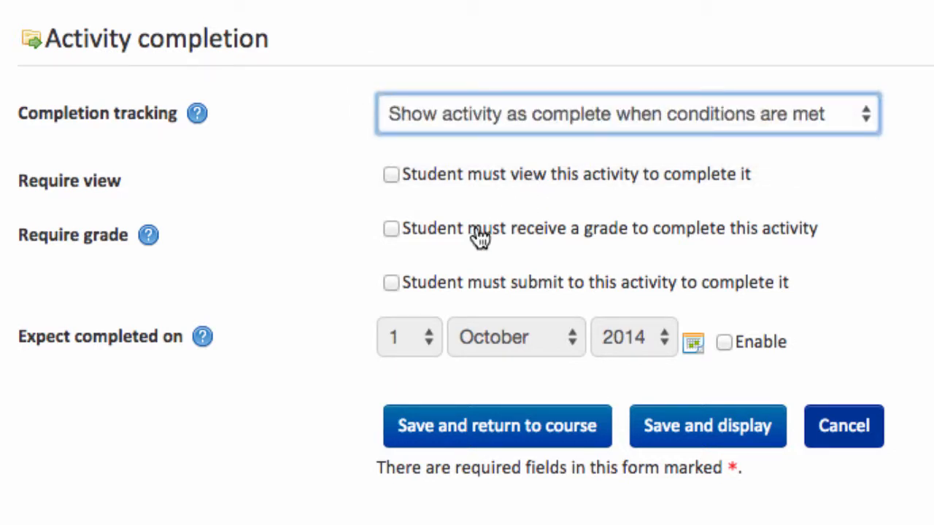
mouse_move(392, 292)
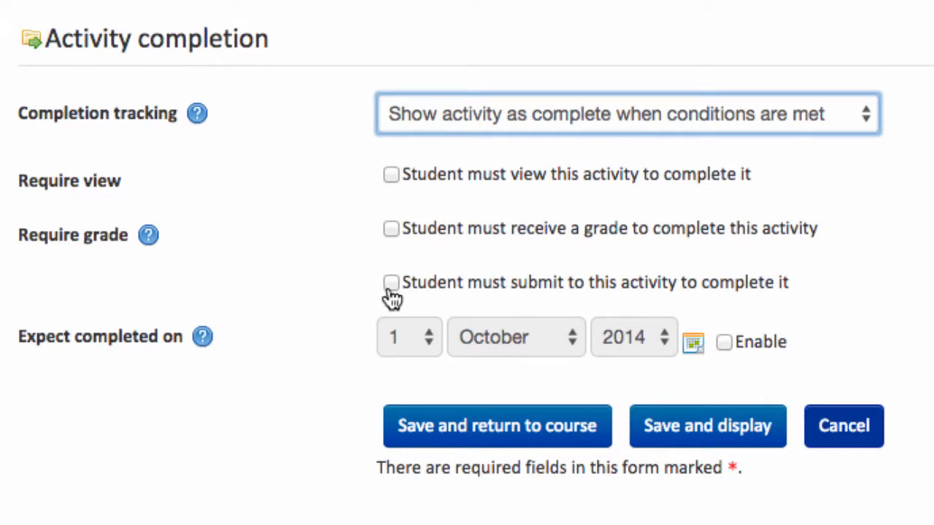
click(392, 283)
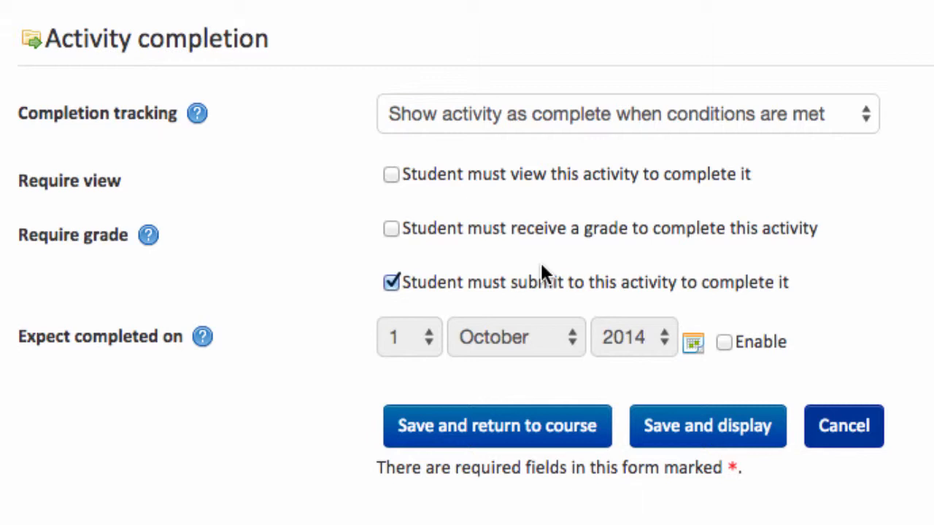
mouse_move(562, 353)
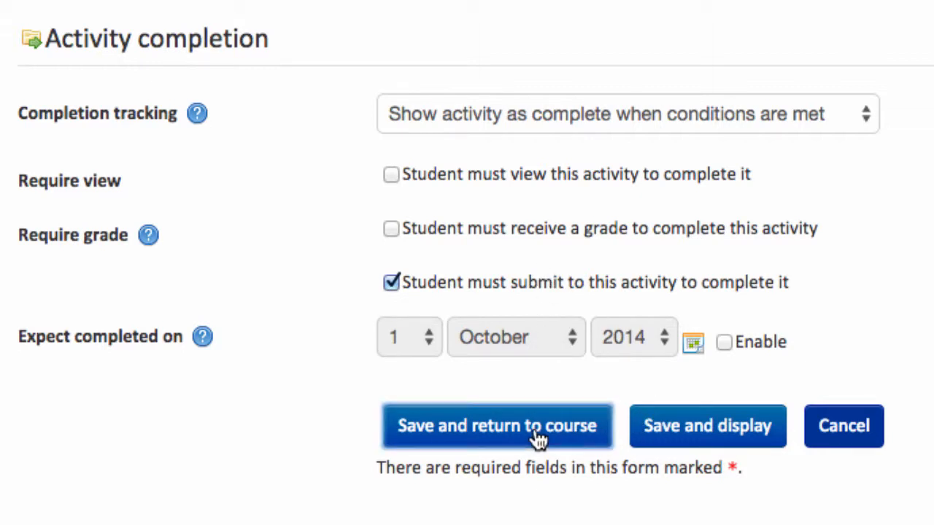
click(496, 426)
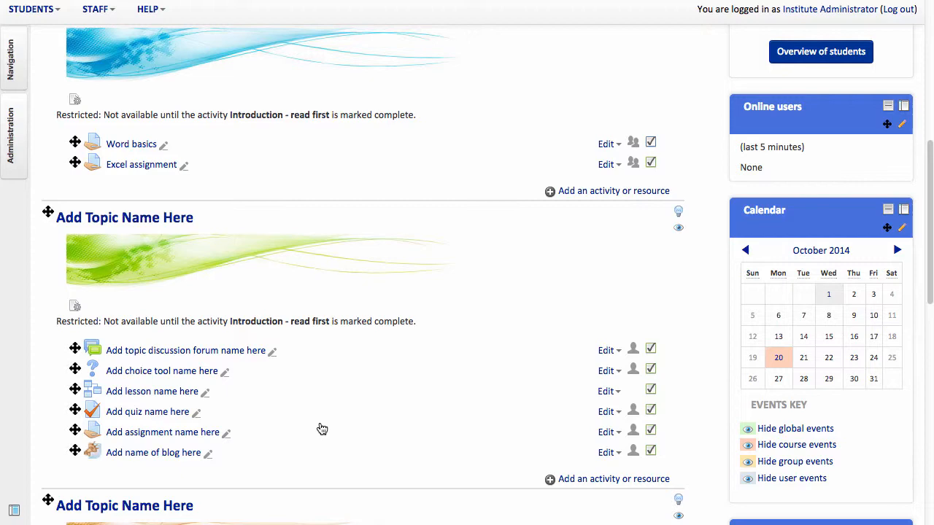
mouse_move(326, 424)
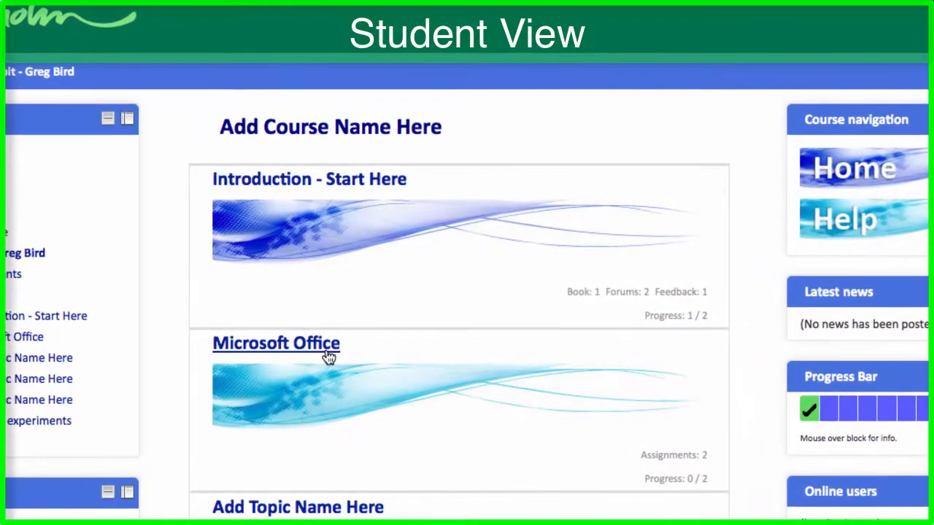
Step: As a student, open the Excel assignment from the Microsoft Office topic
click(276, 342)
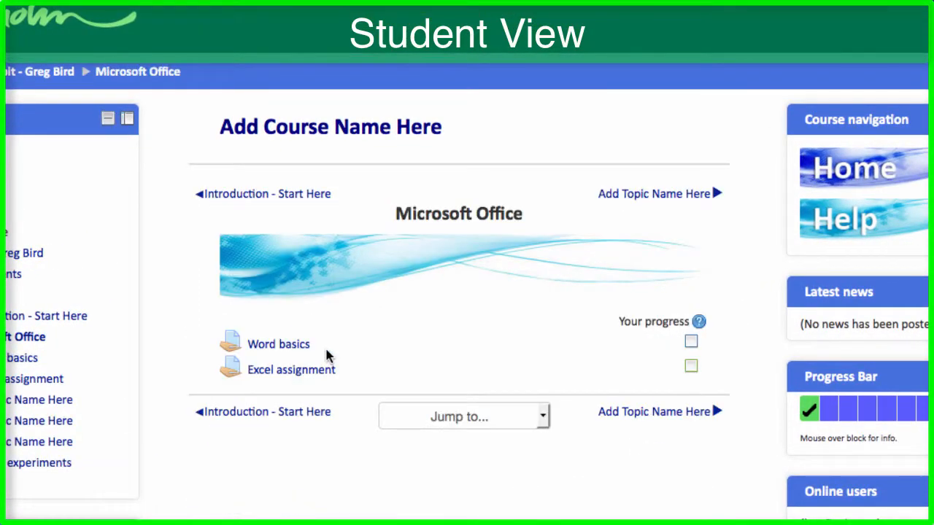
mouse_move(359, 378)
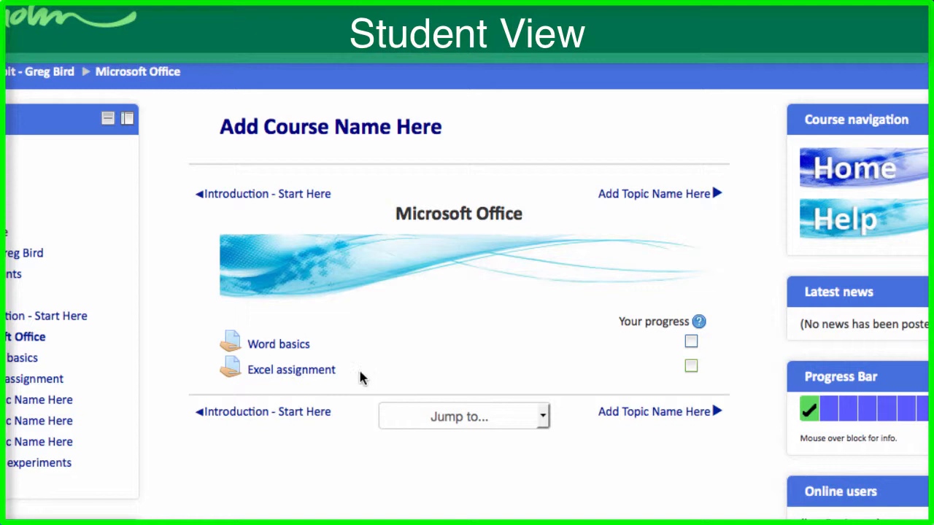
mouse_move(291, 370)
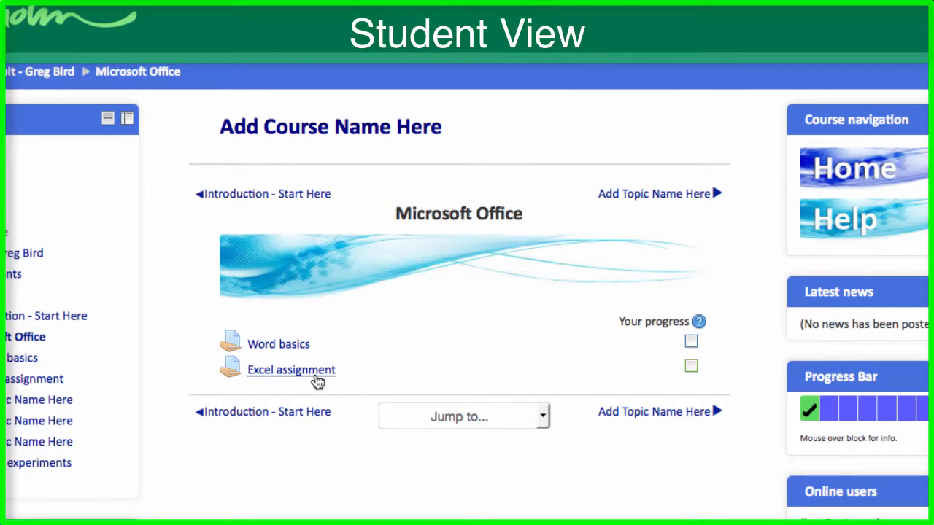
click(291, 370)
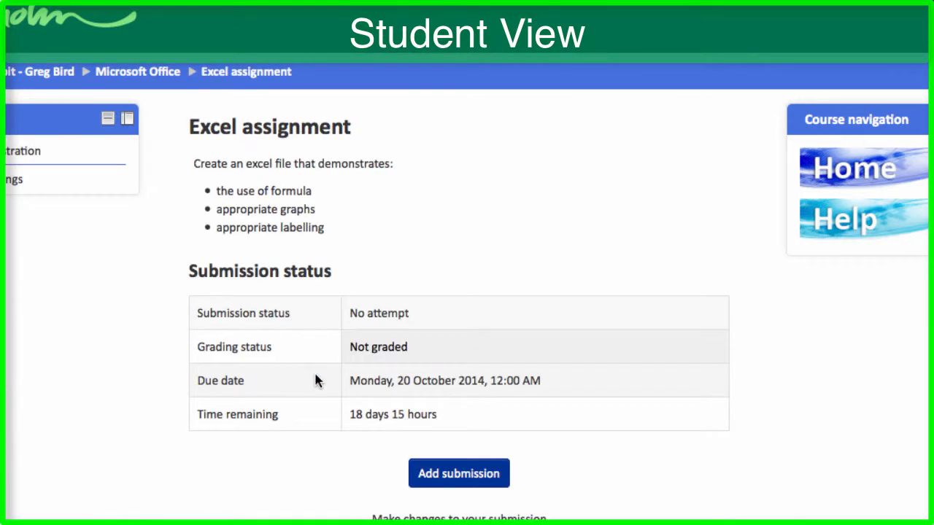
mouse_move(467, 229)
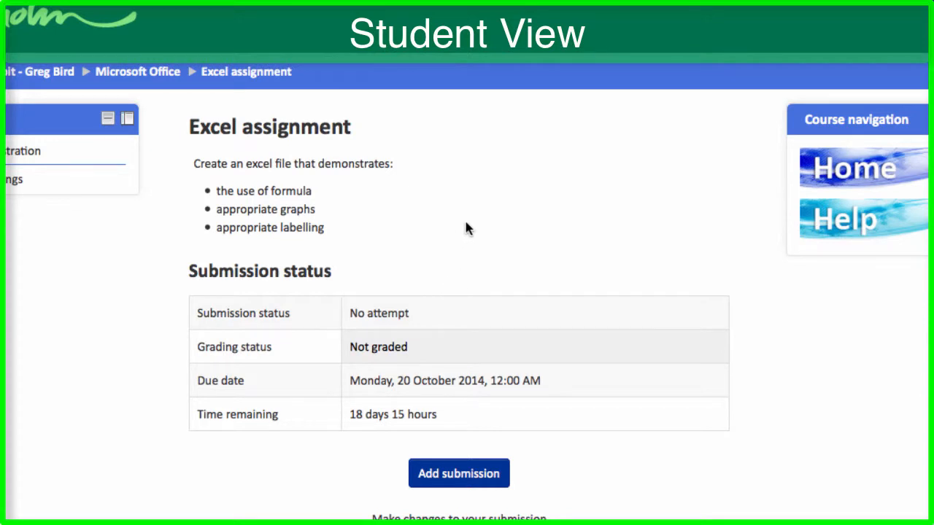
mouse_move(346, 262)
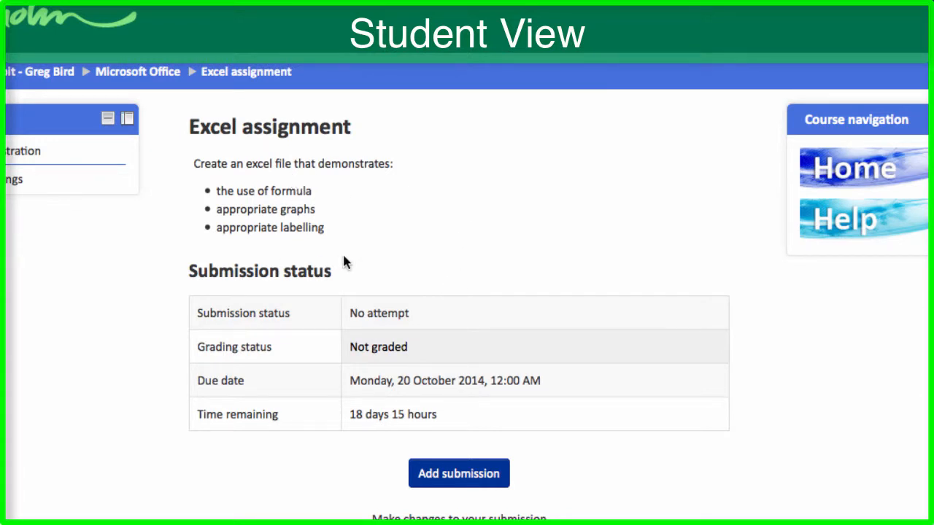
mouse_move(385, 372)
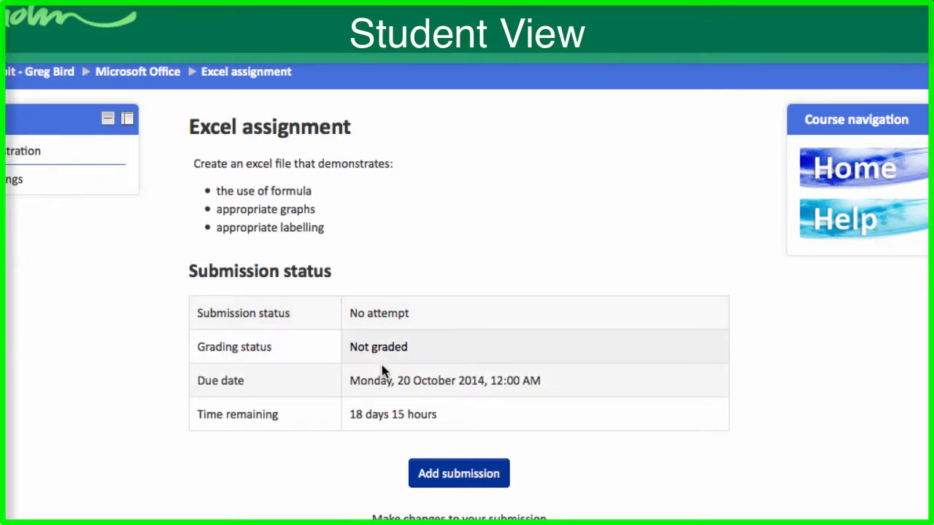
mouse_move(501, 438)
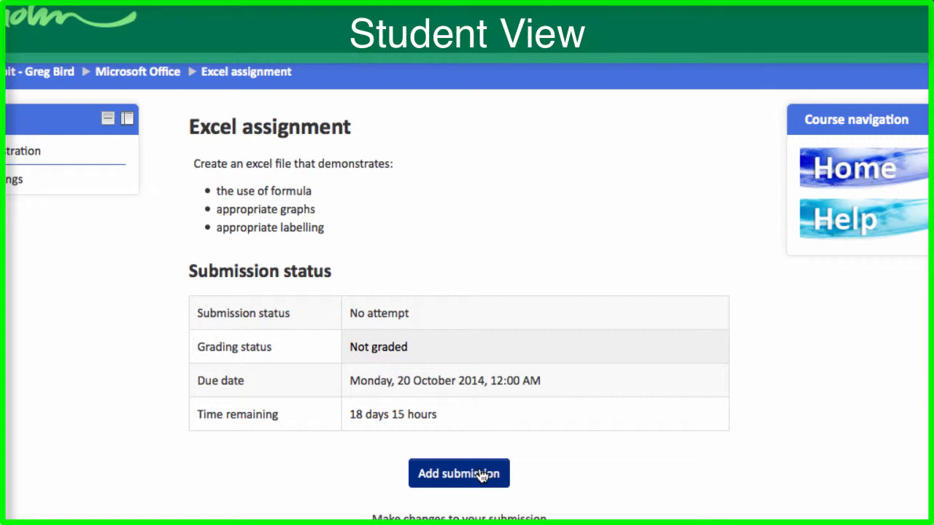
Step: Start a new submission to reach the empty one-file upload form
click(458, 473)
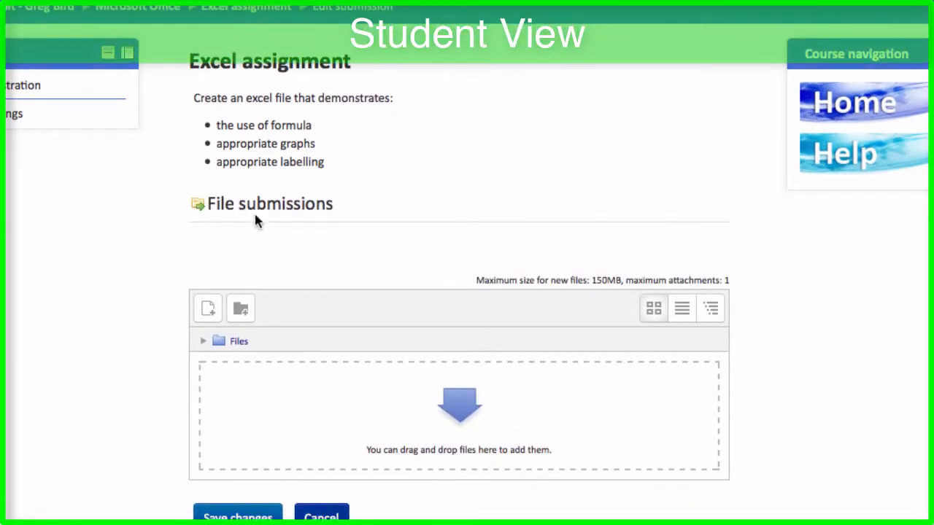
mouse_move(250, 404)
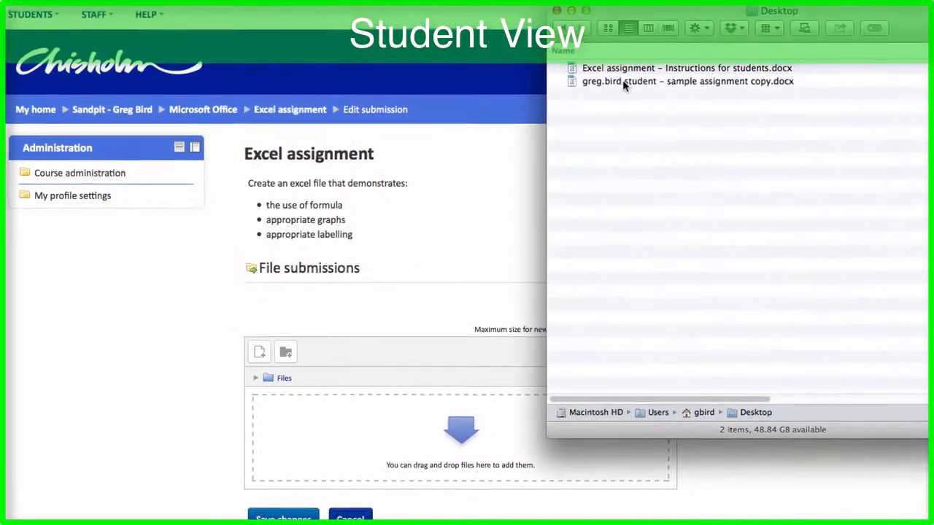
drag(687, 81, 460, 437)
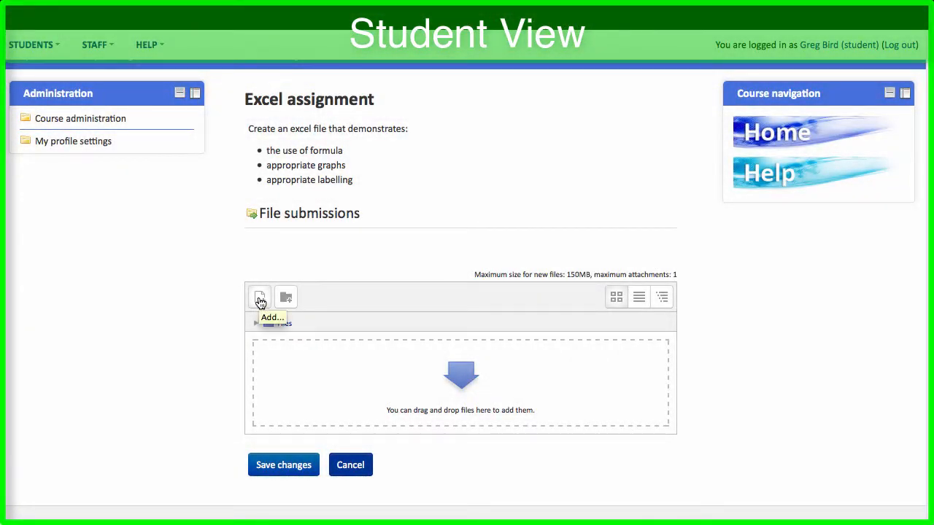
Step: Upload 'greg.bird.student - sample assignment copy.docx' from the Desktop and save the submission
click(260, 297)
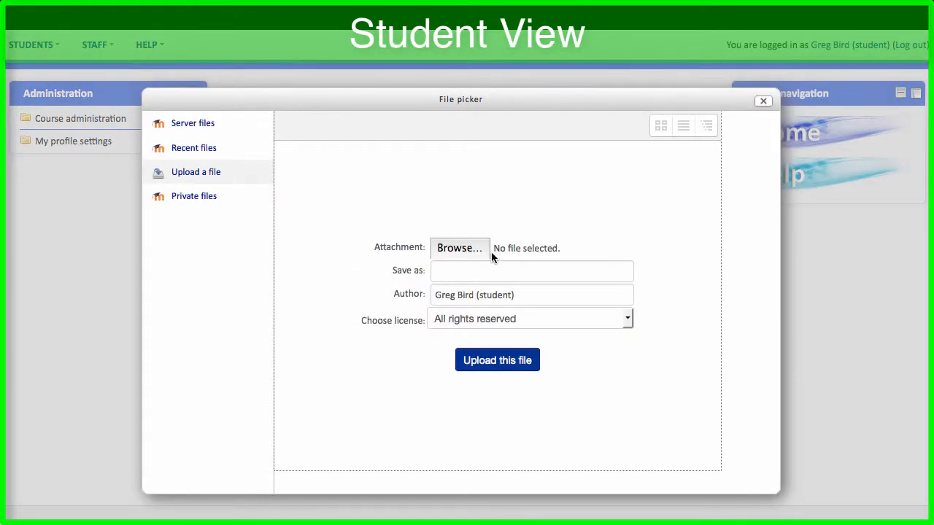
click(459, 248)
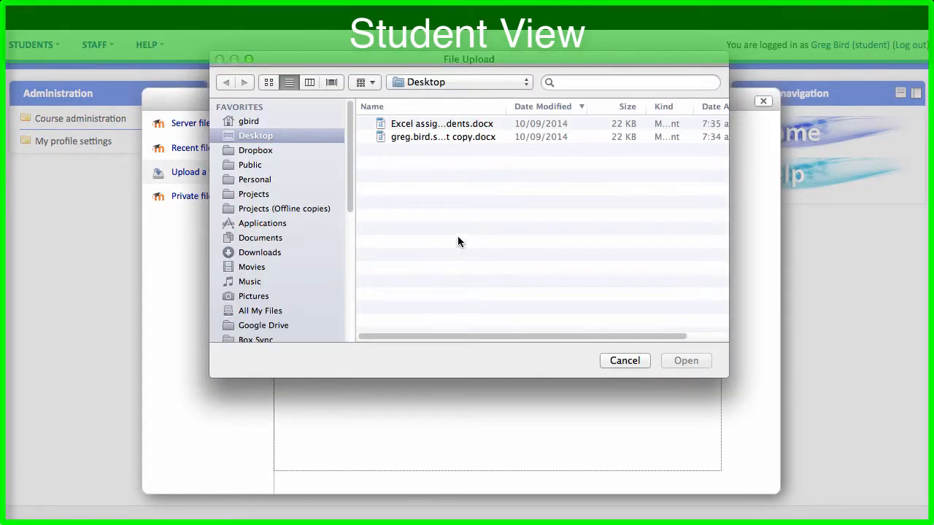
click(442, 124)
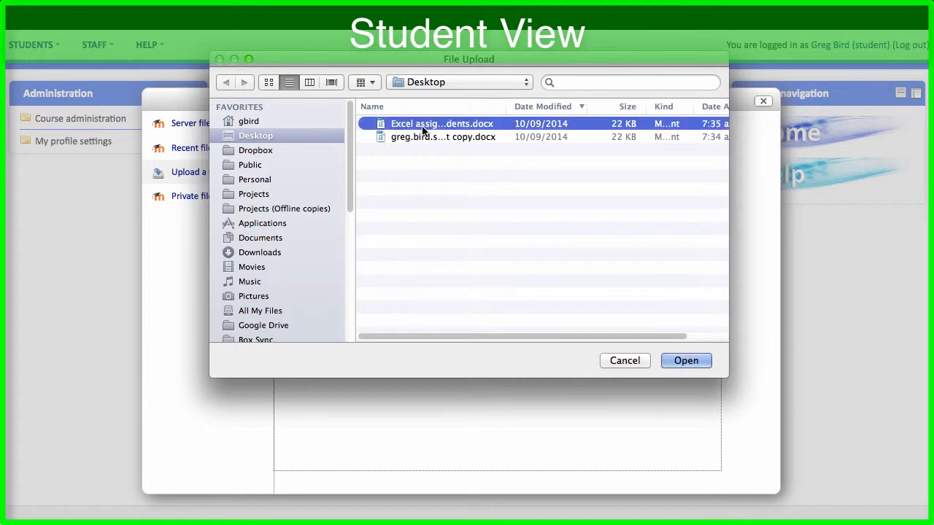
click(443, 137)
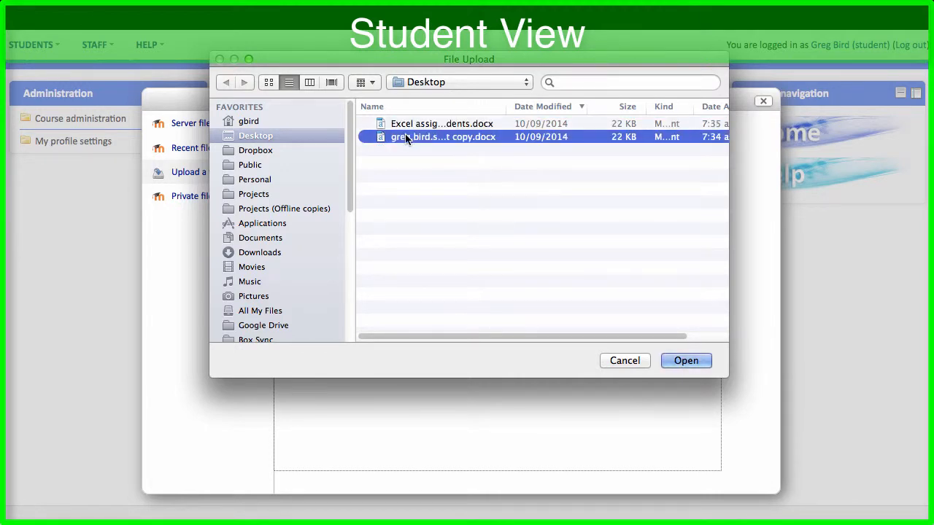
click(685, 361)
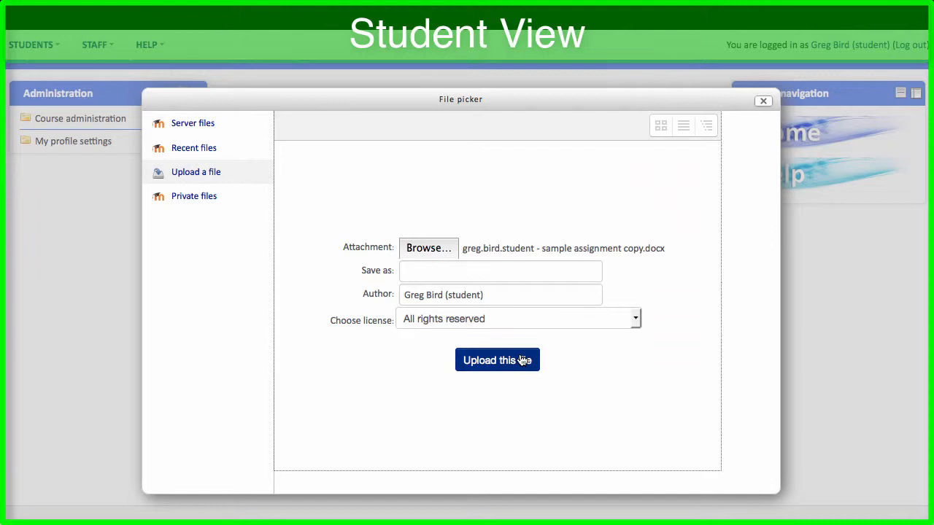
click(497, 359)
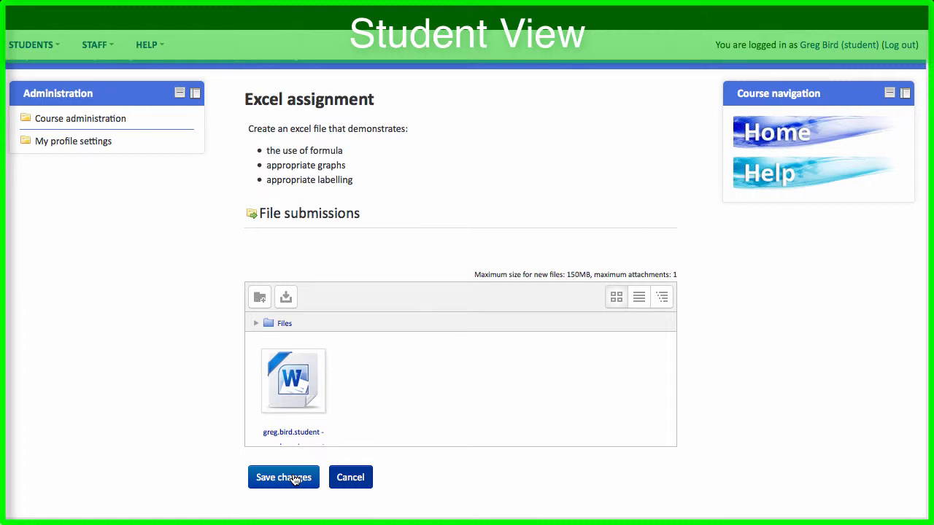
click(283, 477)
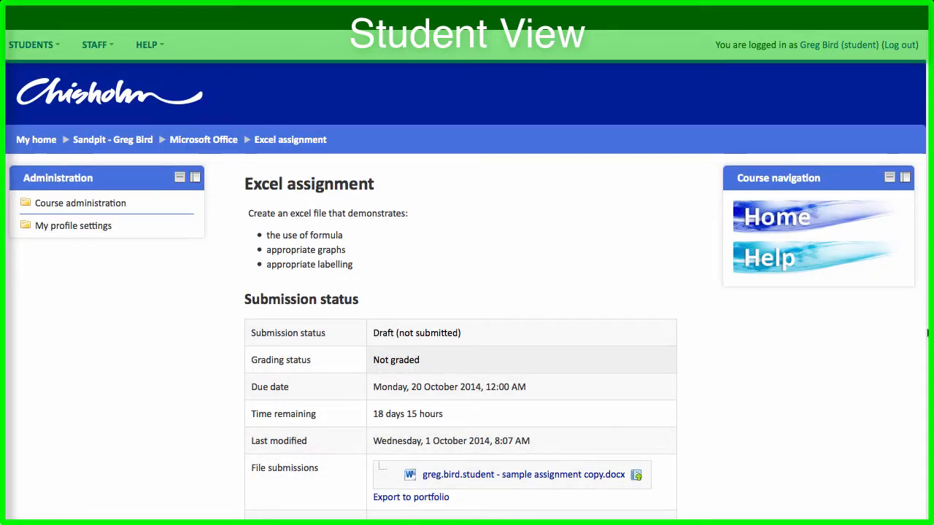
Step: Begin submitting the draft Excel assignment for grading, reaching the own-work confirmation
scroll(down, 3)
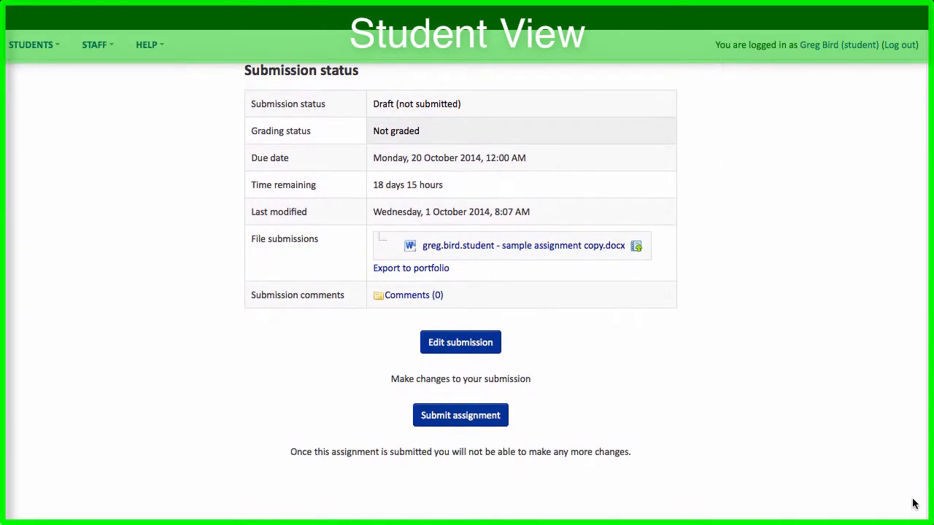
mouse_move(460, 415)
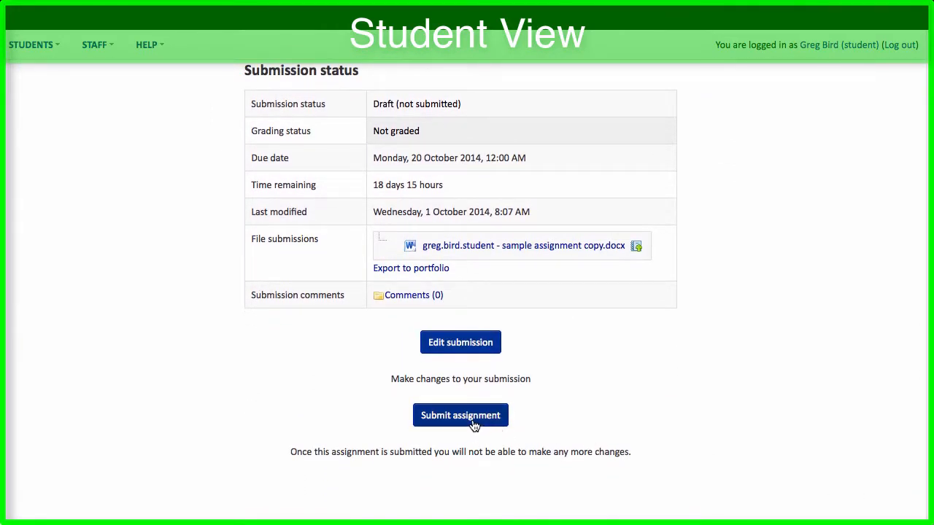
click(461, 415)
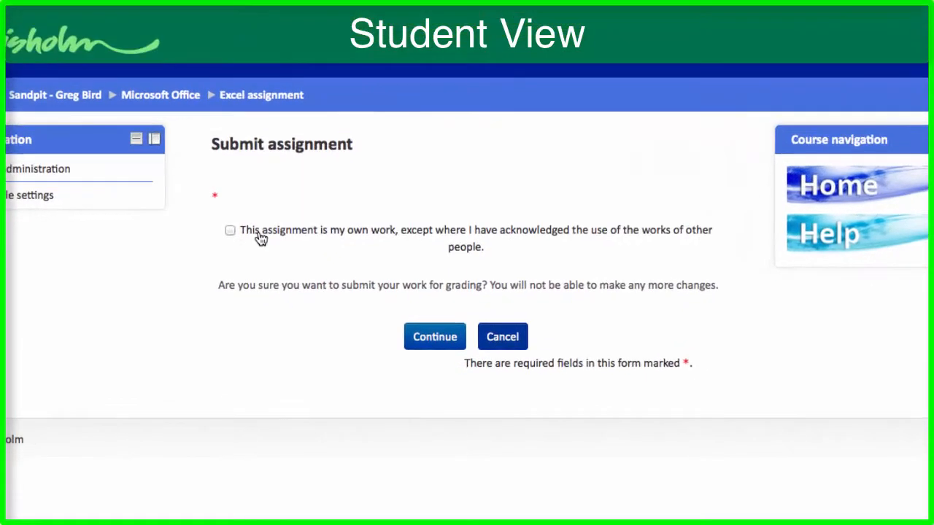
click(229, 230)
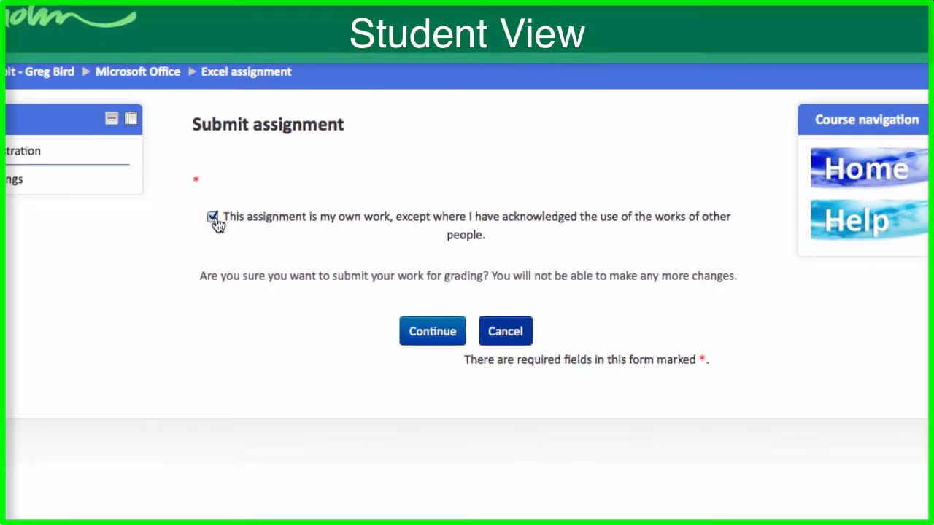
click(212, 217)
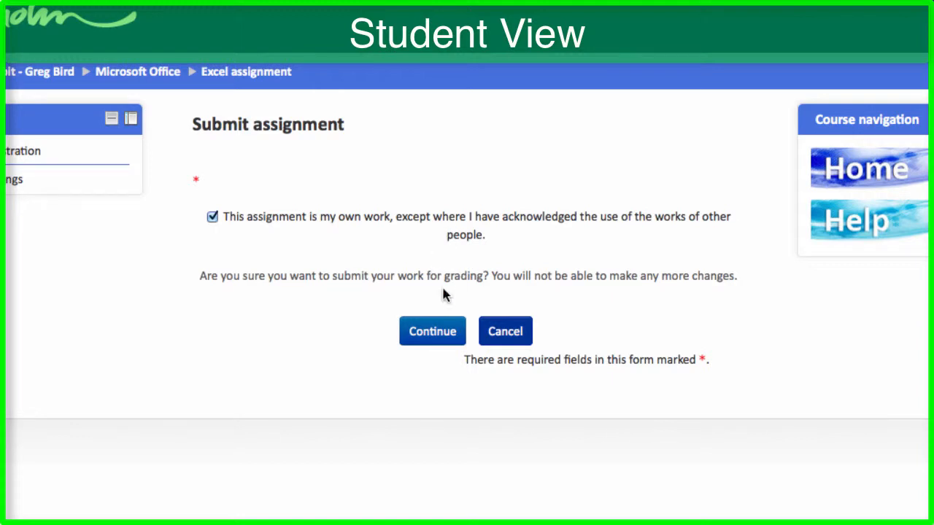
mouse_move(432, 330)
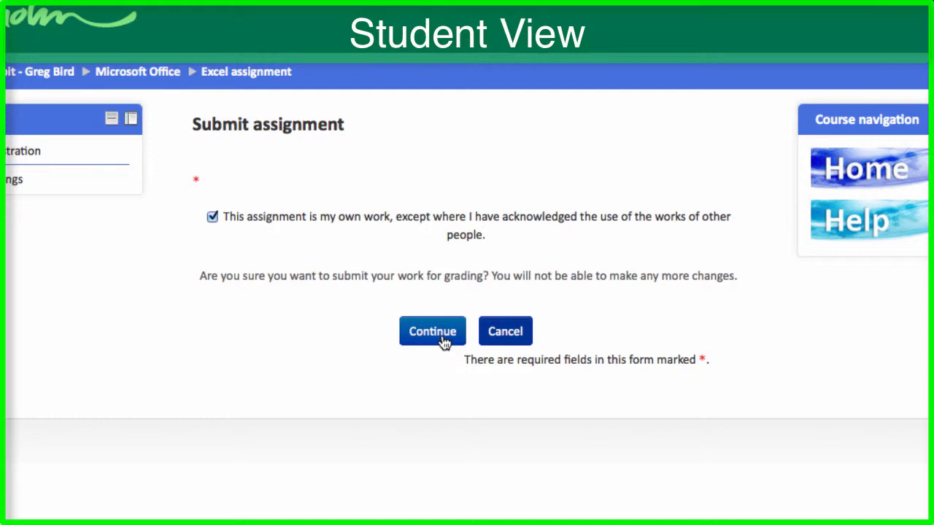
click(432, 331)
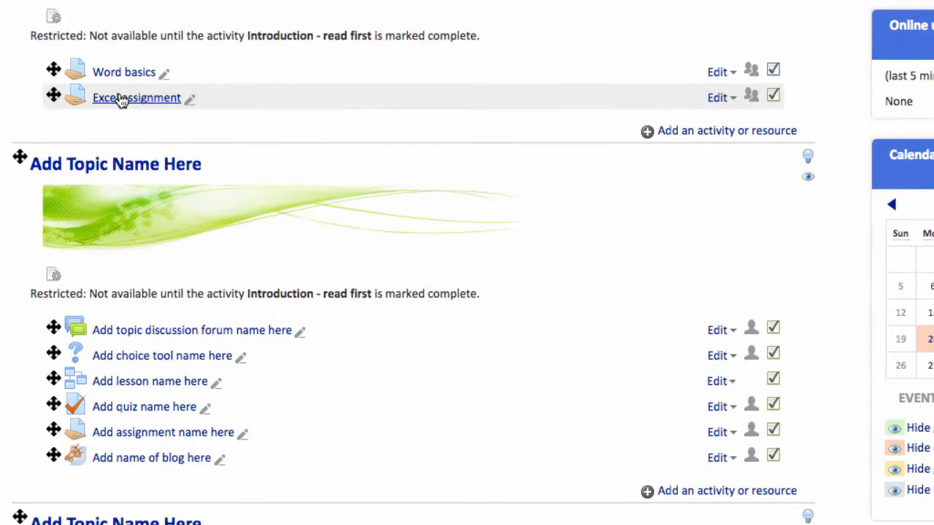
Step: Open the Excel assignment and view all submissions for grading
click(137, 97)
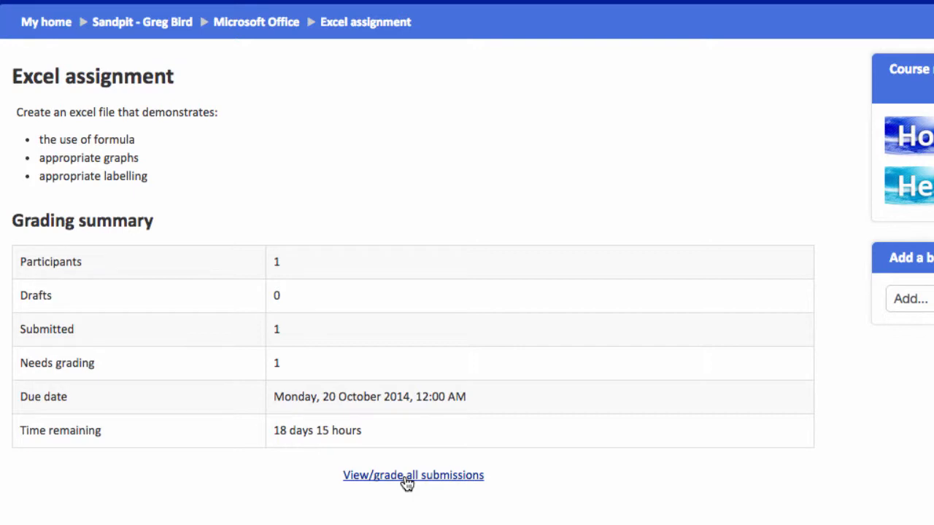
click(413, 475)
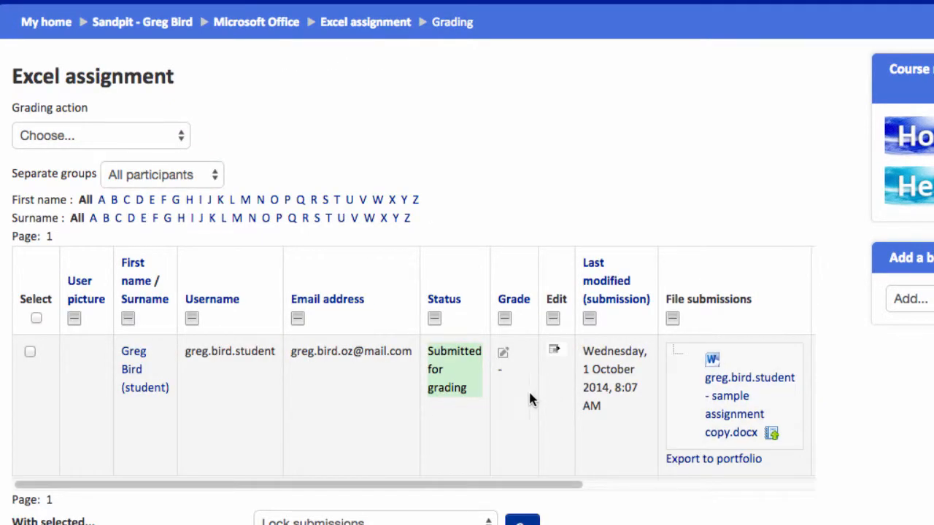
mouse_move(326, 450)
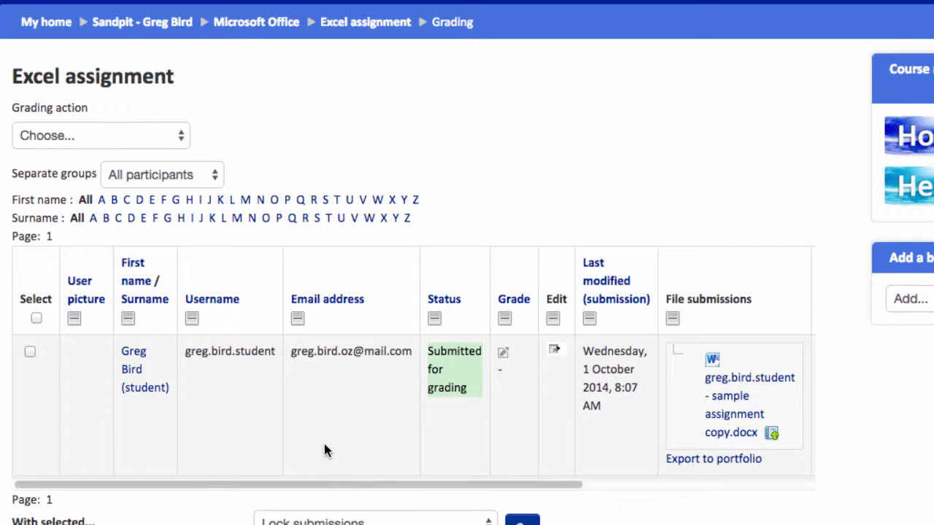
mouse_move(517, 360)
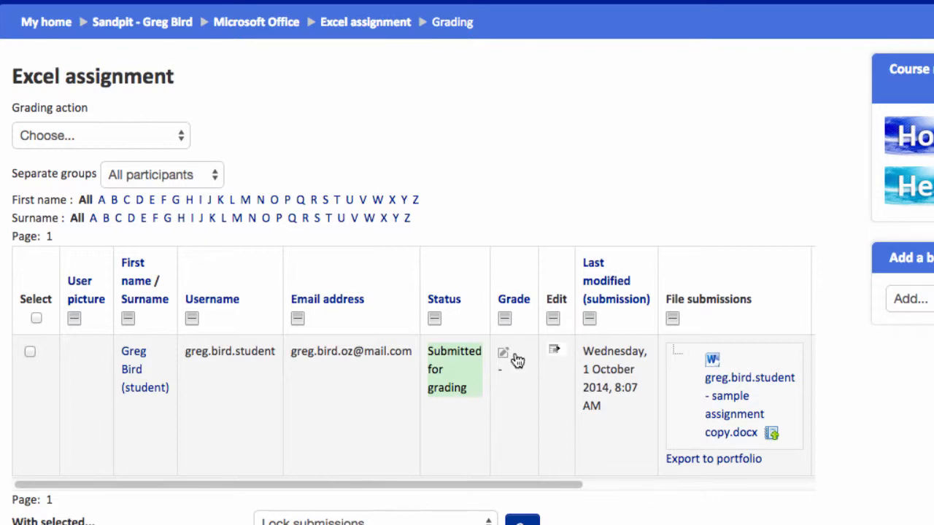
mouse_move(503, 356)
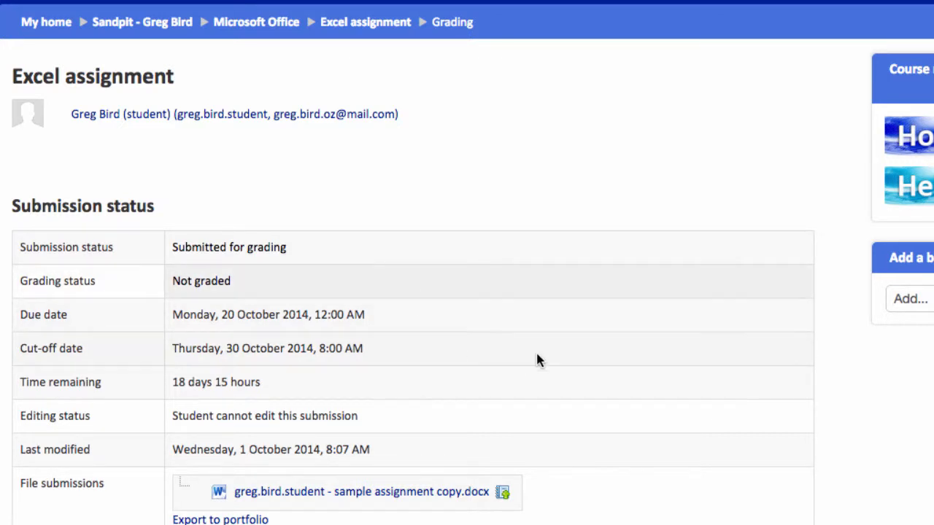
mouse_move(549, 359)
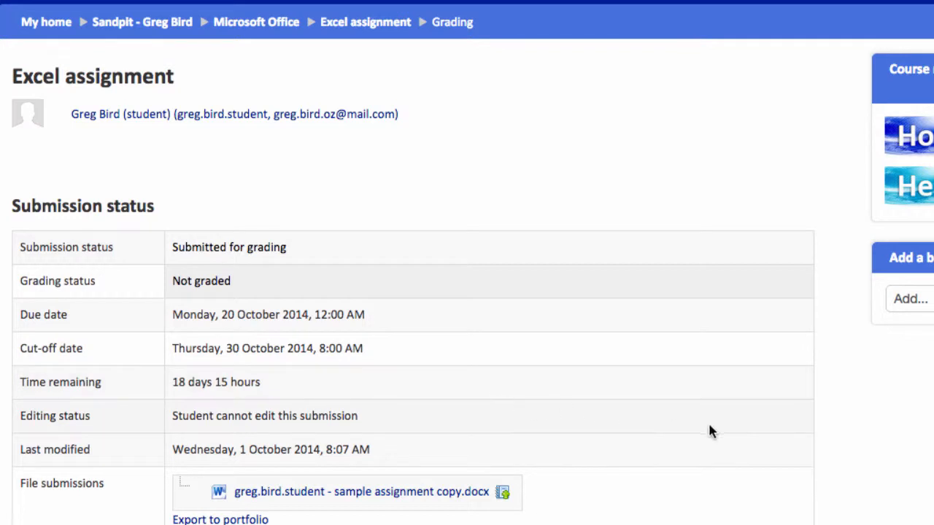
scroll(down, 3)
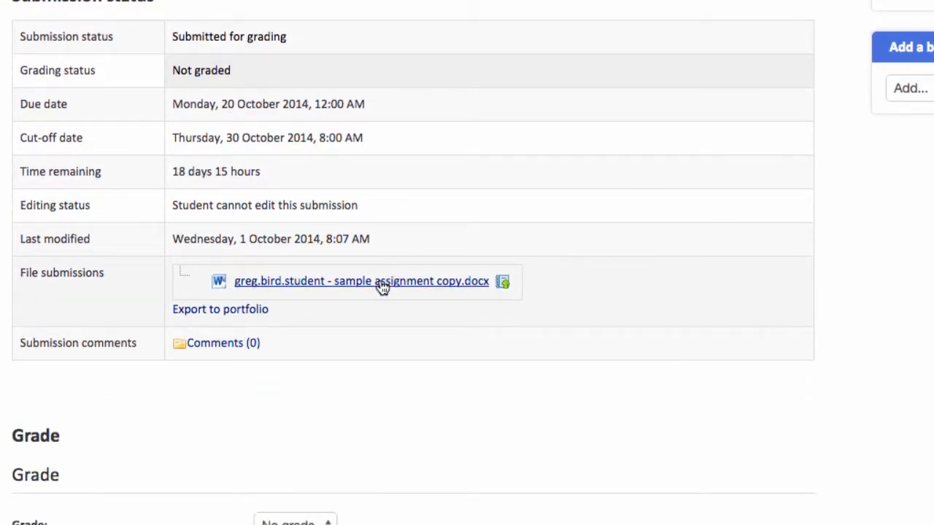
mouse_move(562, 325)
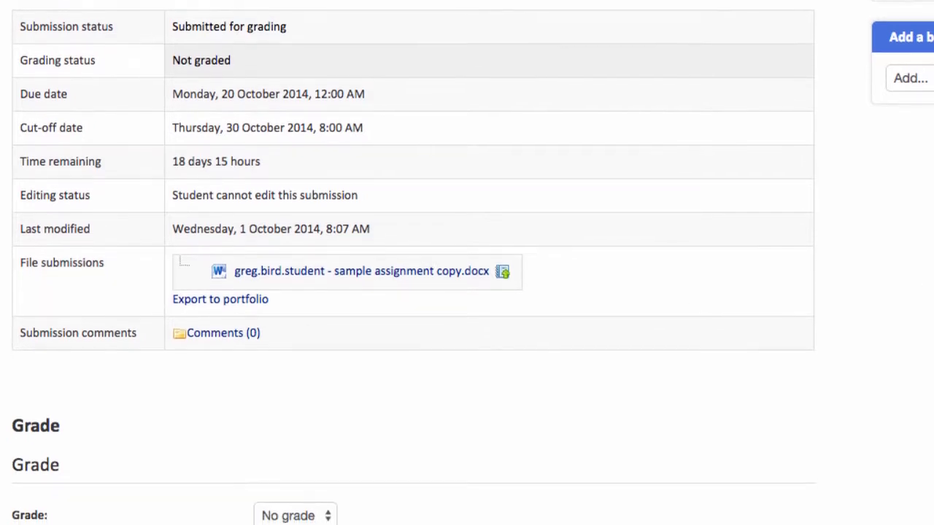
scroll(down, 3)
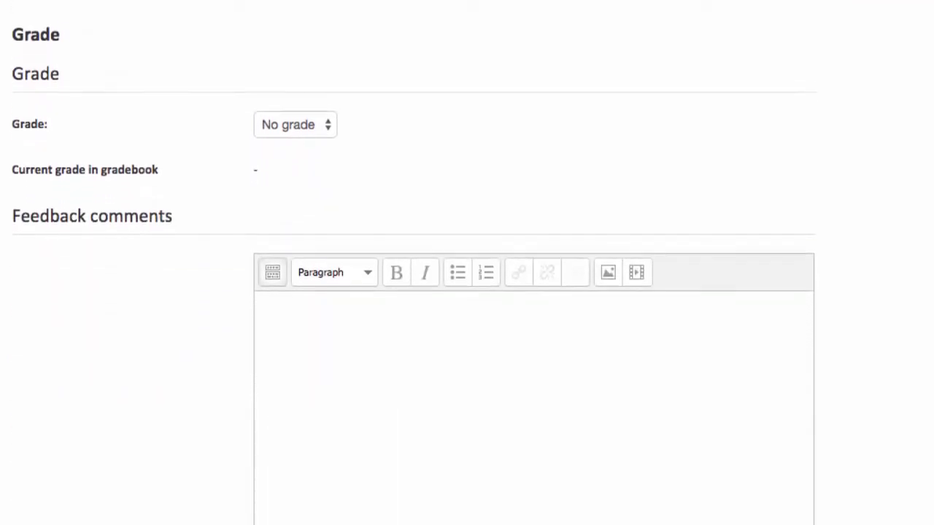
scroll(down, 3)
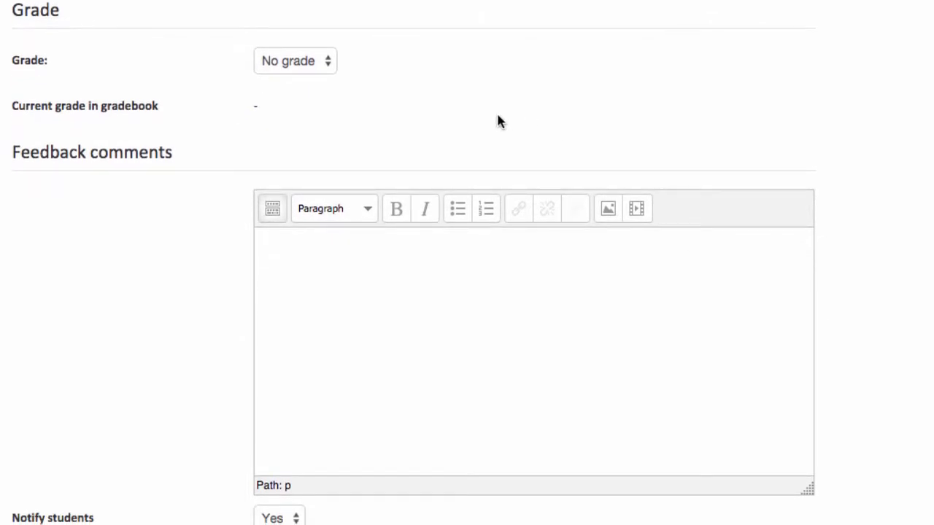
click(295, 60)
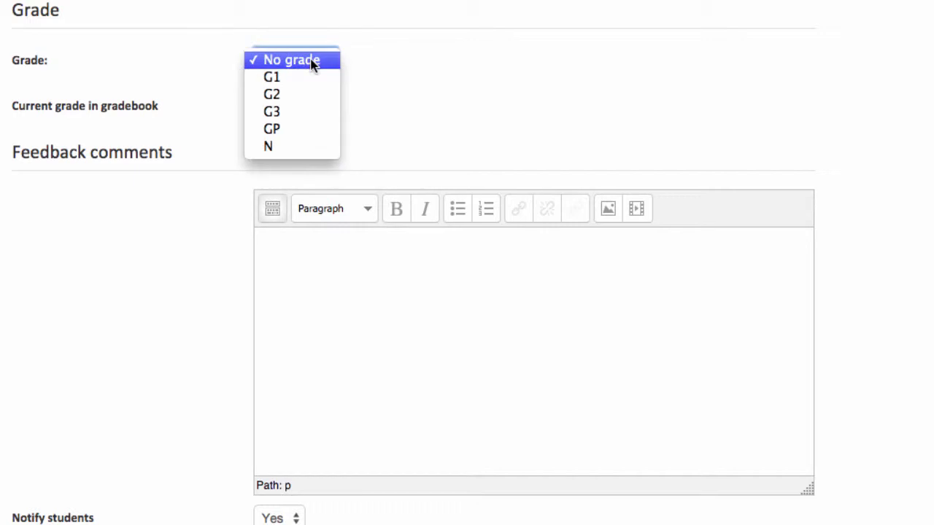
mouse_move(271, 77)
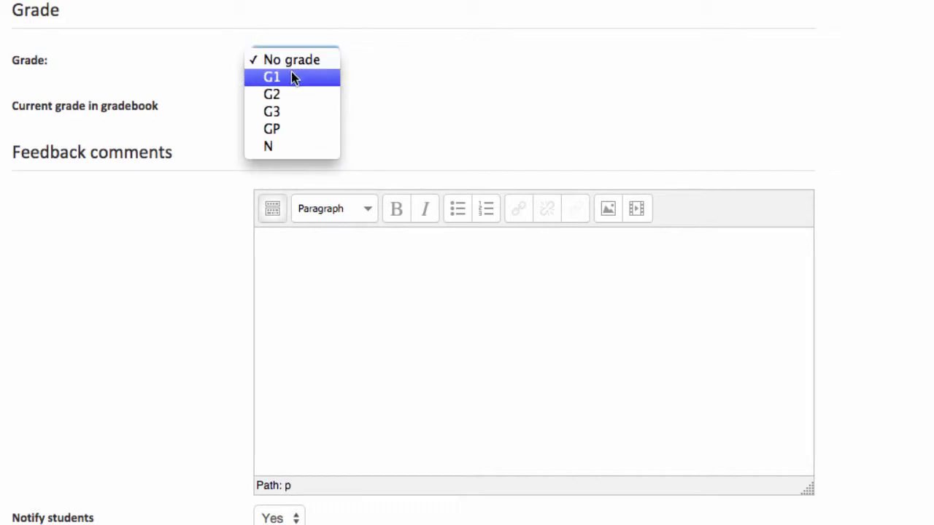
click(271, 77)
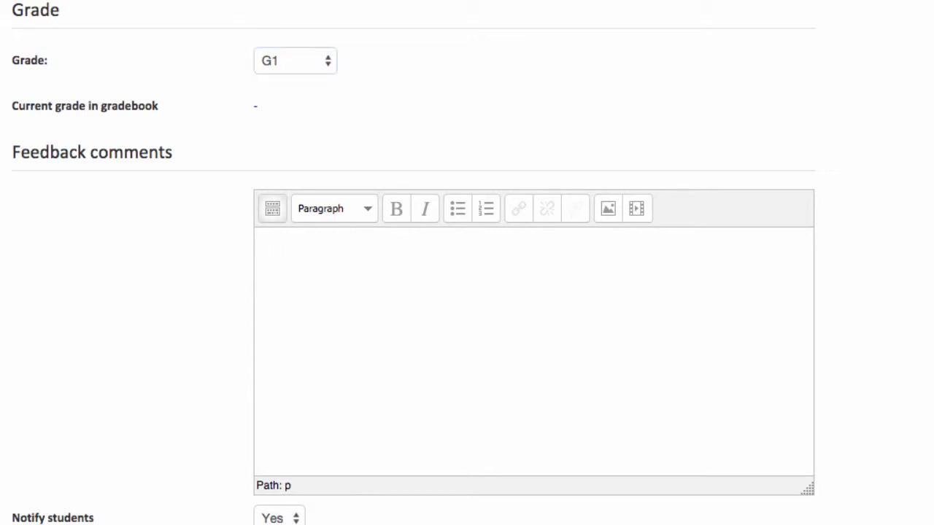
text(Well done, good)
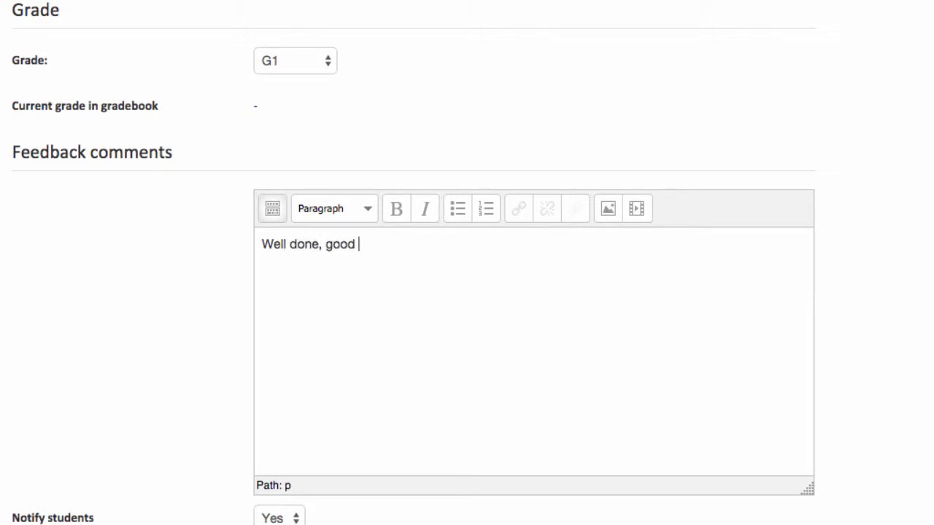
text(work)
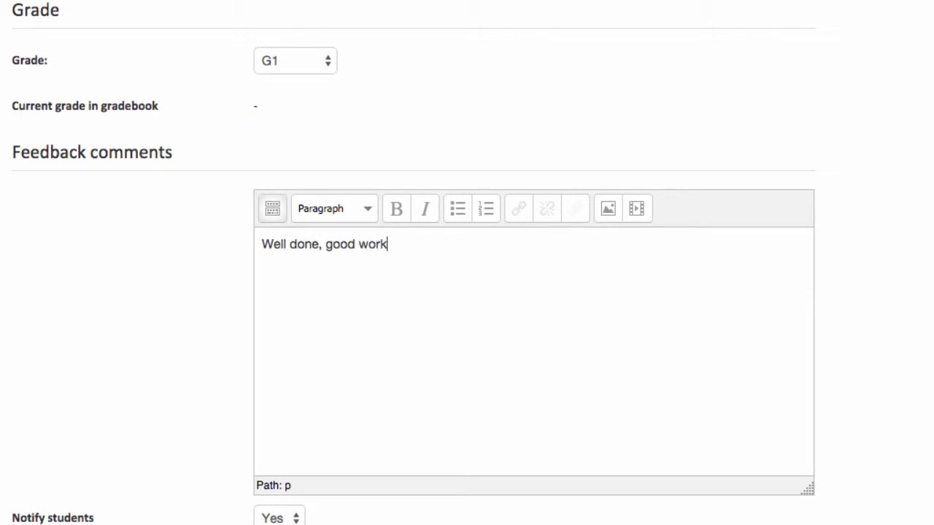
scroll(down, 3)
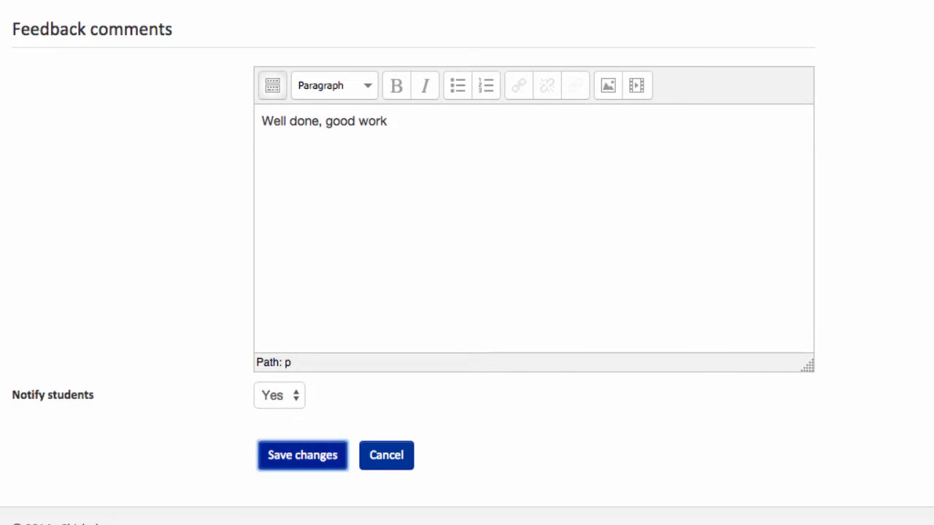
click(302, 454)
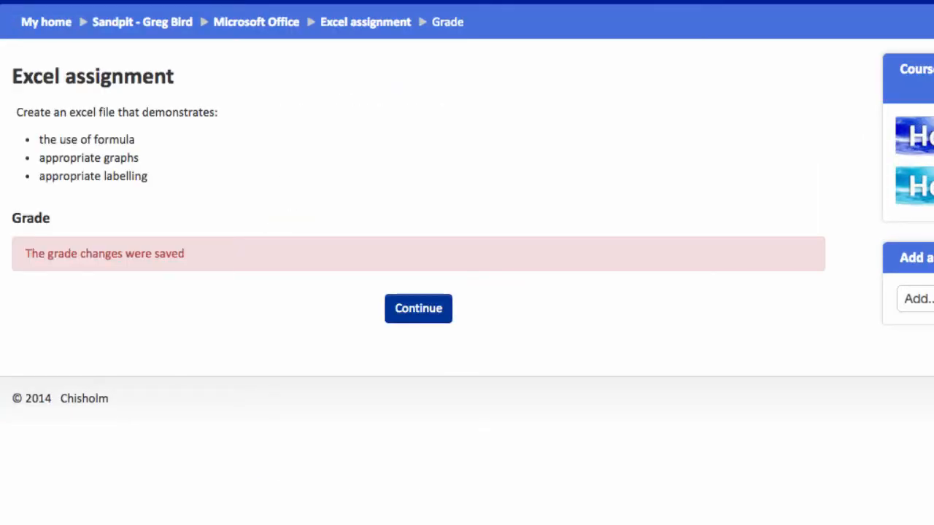
mouse_move(386, 317)
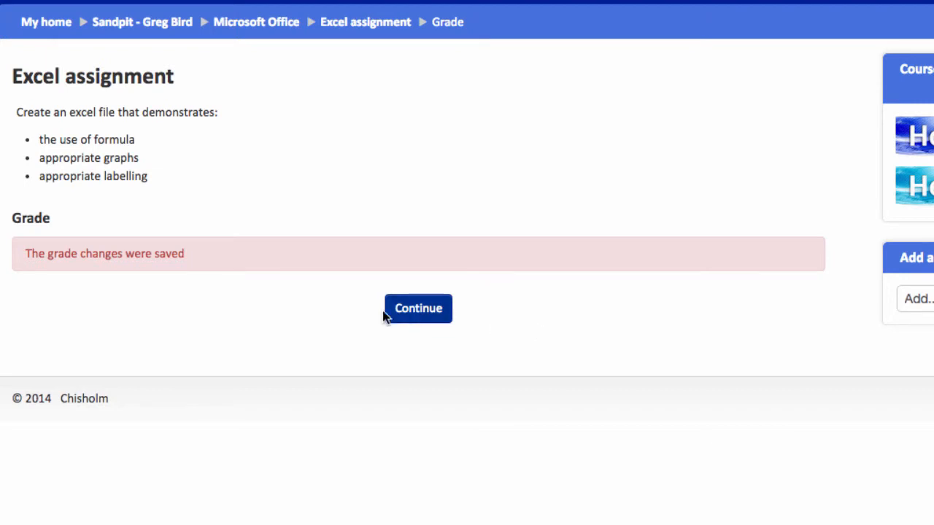
Step: Continue from the save confirmation back to the submissions grading table
click(418, 308)
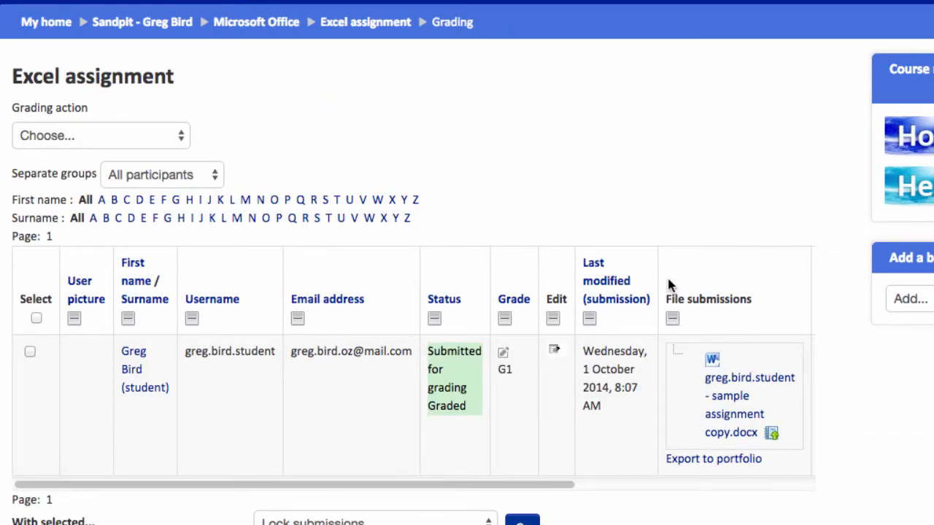
mouse_move(437, 412)
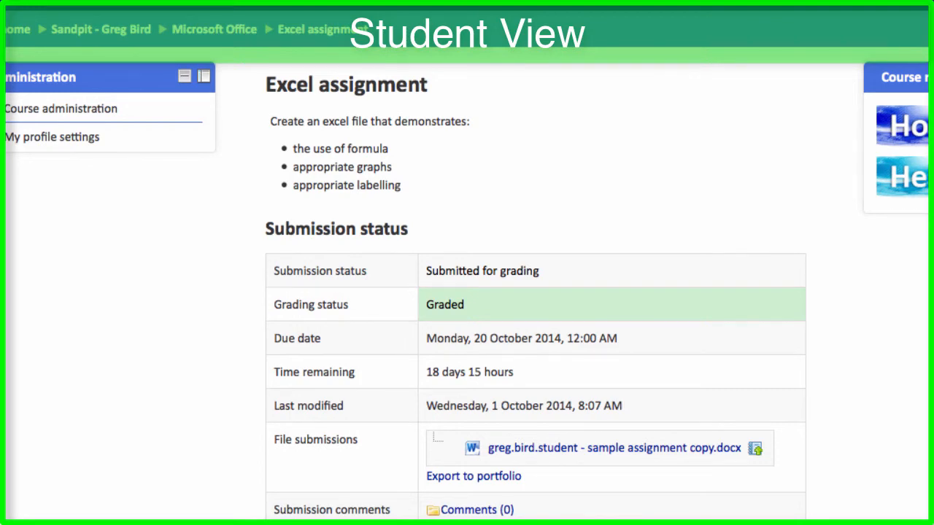
Step: Scroll the student's Excel assignment view down to the Feedback table showing G1
scroll(down, 3)
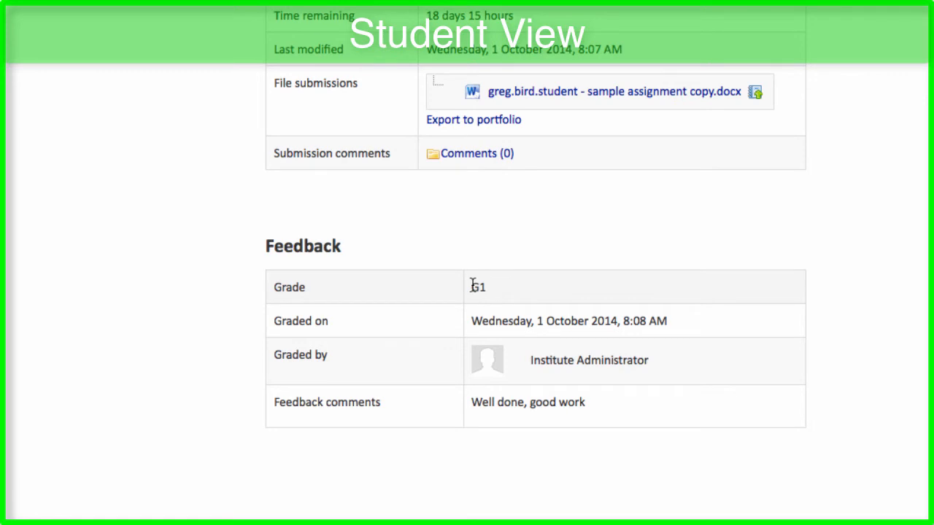
mouse_move(483, 426)
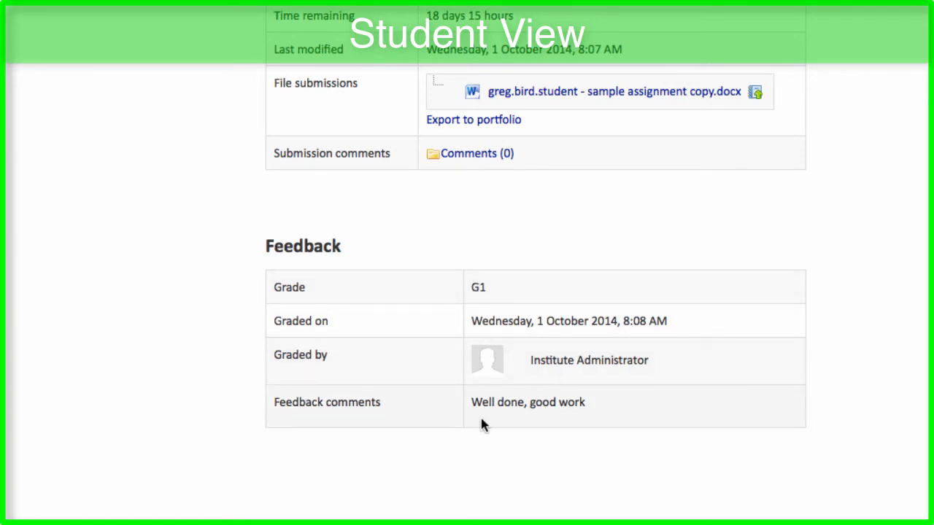